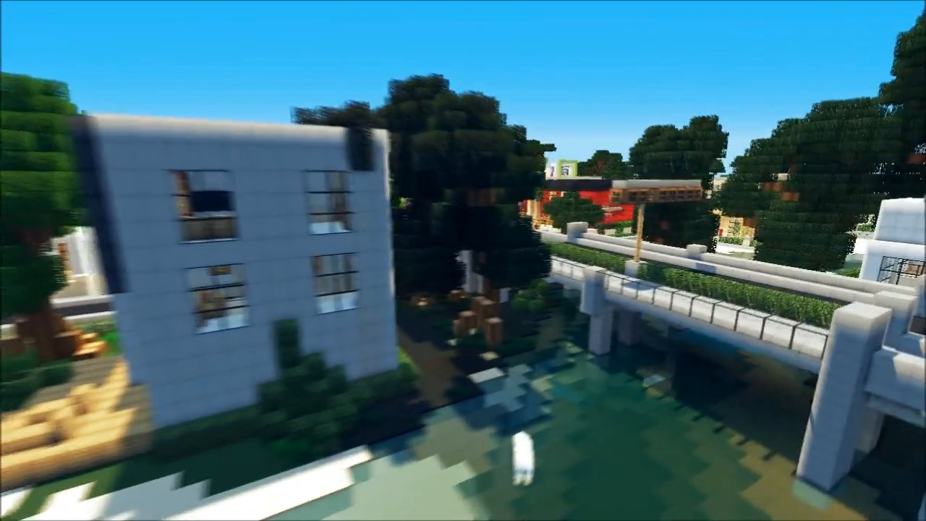
{"action": "mouse_move", "coordinate": [463, 260]}
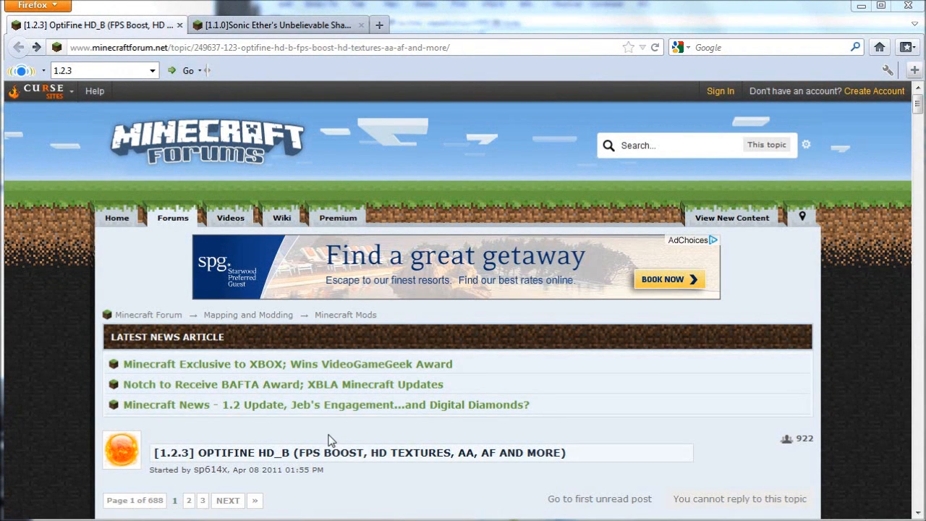
{"action": "mouse_move", "coordinate": [248, 440]}
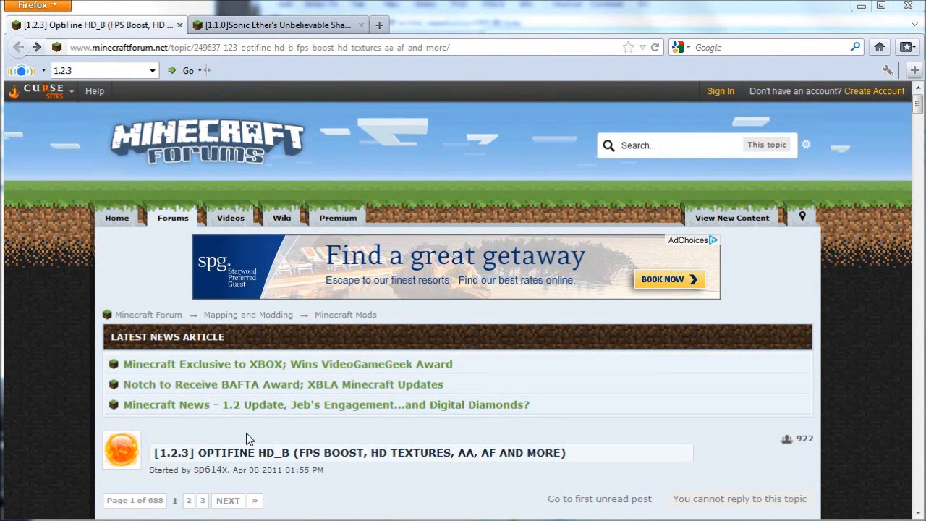
Review the OptiFine thread, noting OPTIFINE HD_B Multi-Core for Minecraft 1.2.3
{"action": "left_click_drag", "start_coordinate": [206, 452], "coordinate": [423, 452]}
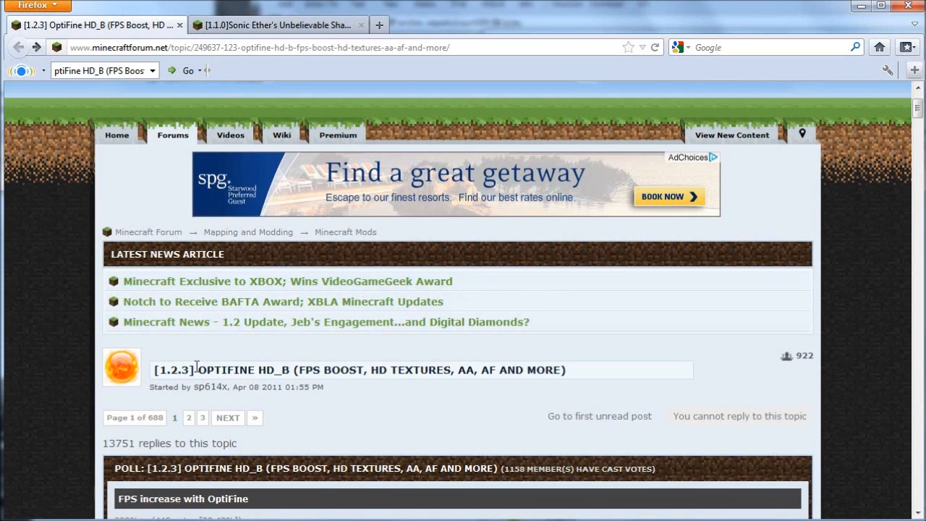
{"action": "double_click", "coordinate": [243, 371]}
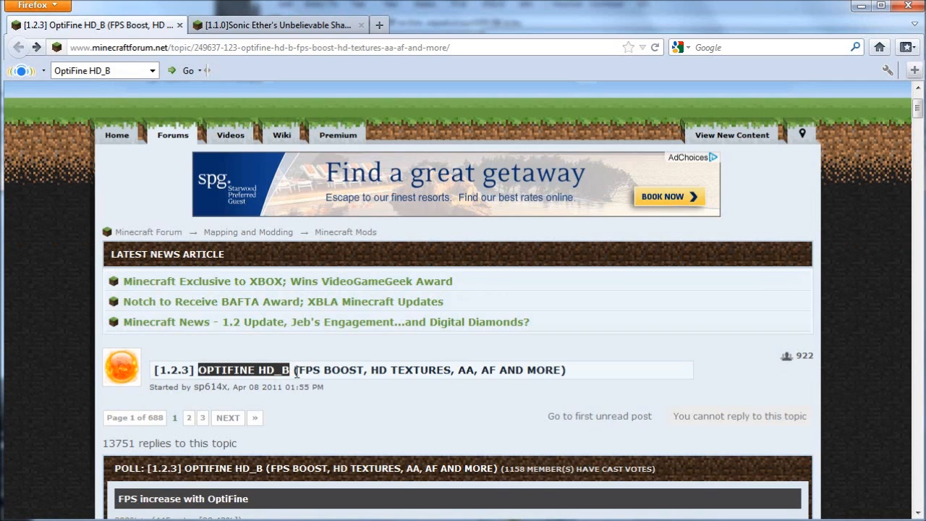
{"action": "mouse_move", "coordinate": [339, 374]}
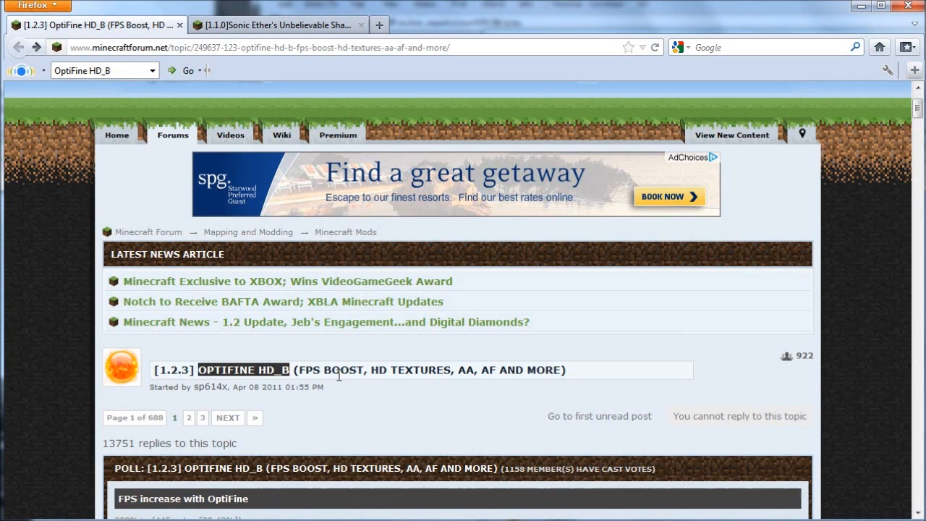
{"action": "mouse_move", "coordinate": [339, 405]}
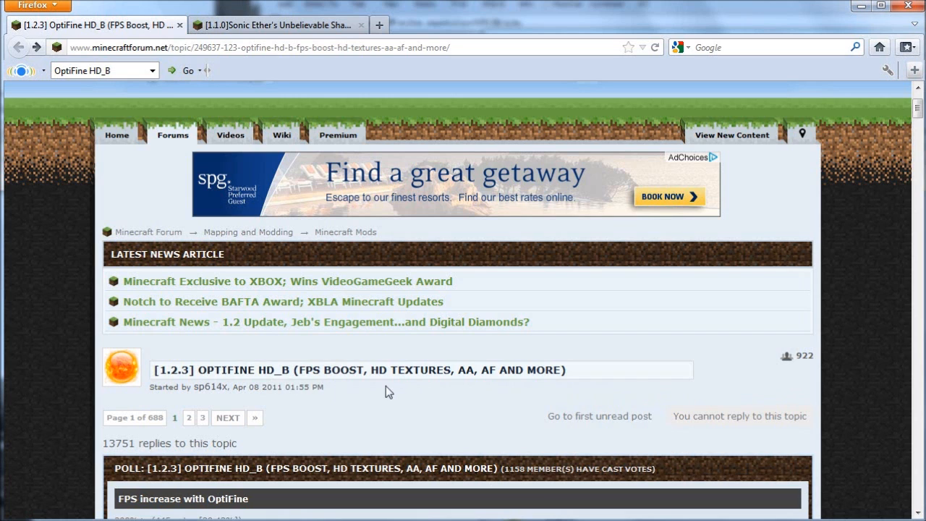
{"action": "scroll", "scroll_direction": "down", "scroll_amount": 3}
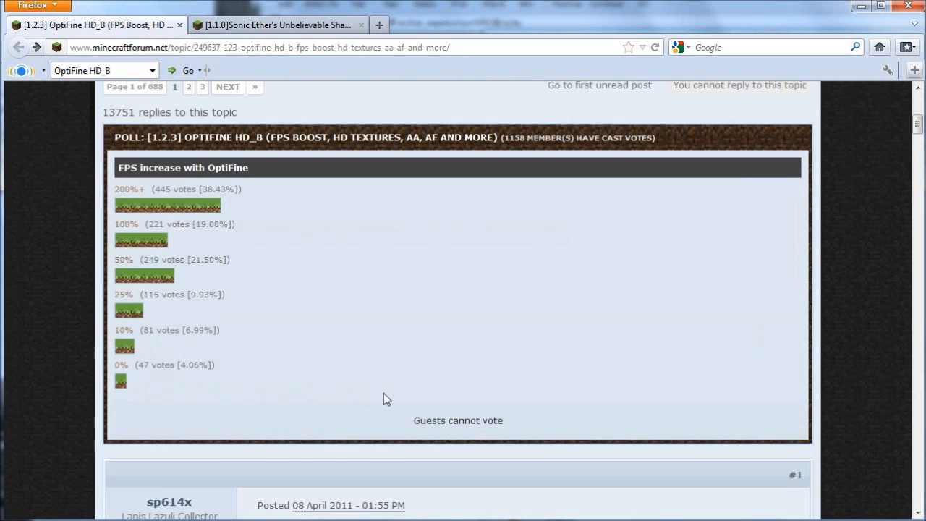
{"action": "scroll", "scroll_direction": "down", "scroll_amount": 3}
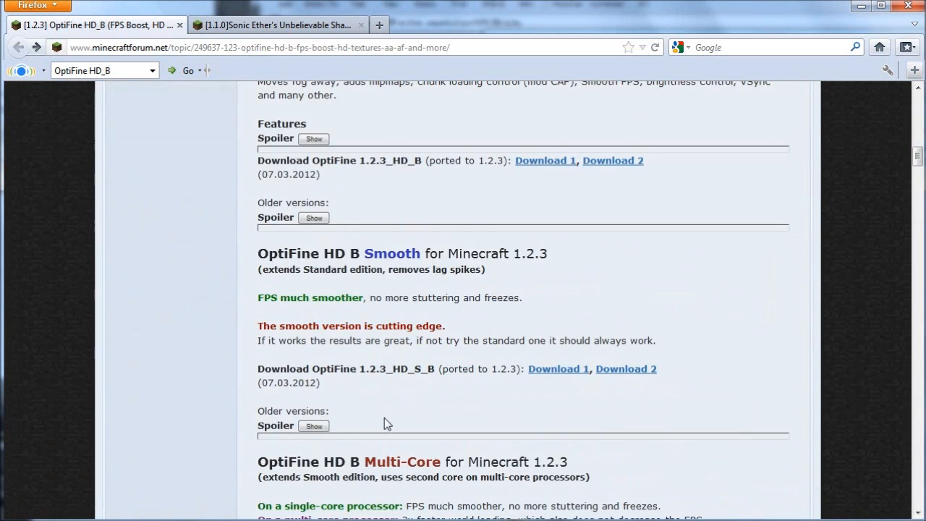
{"action": "scroll", "scroll_direction": "up", "scroll_amount": 3}
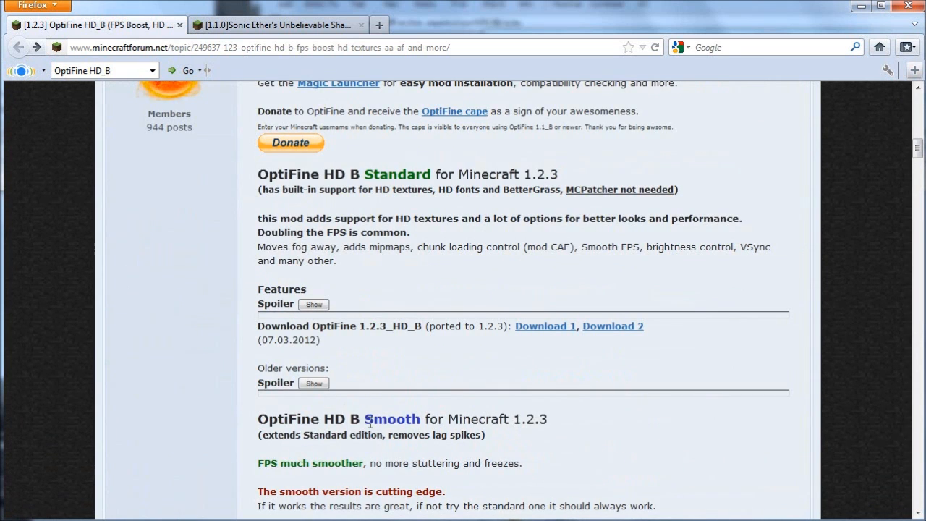
{"action": "scroll", "scroll_direction": "down", "scroll_amount": 3}
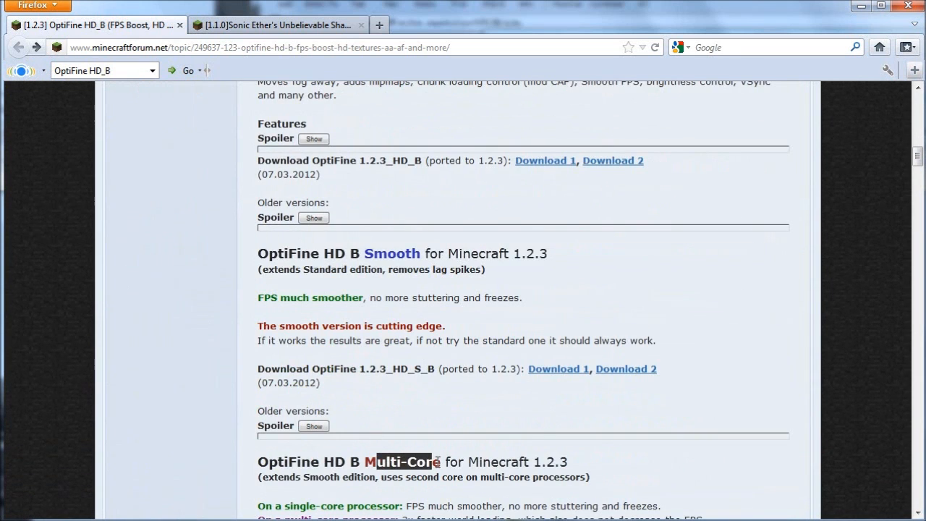
{"action": "type", "text": "ulti-Cor"}
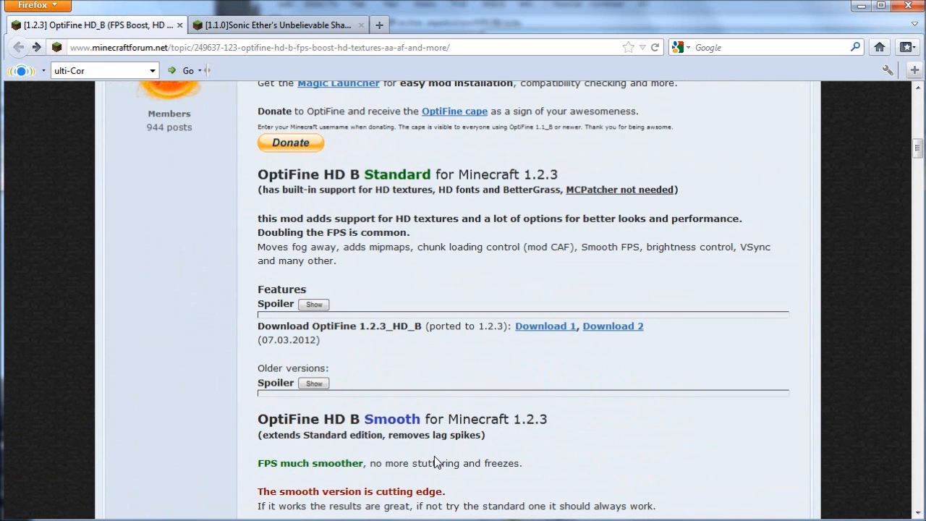
{"action": "double_click", "coordinate": [393, 174]}
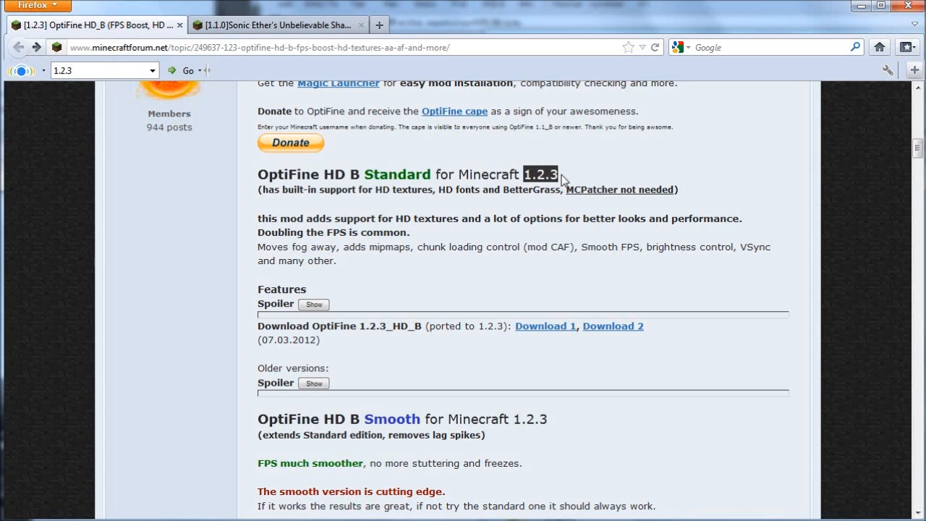
{"action": "mouse_move", "coordinate": [287, 374]}
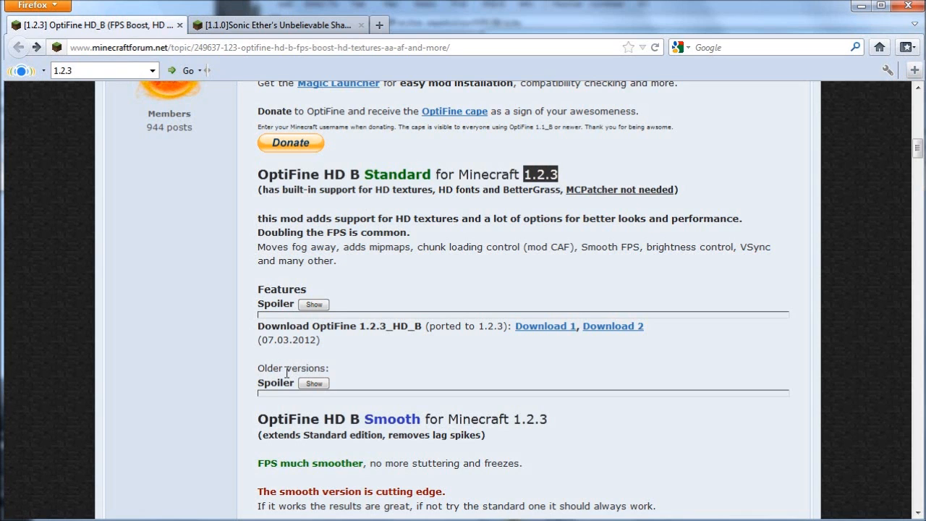
{"action": "left_click", "coordinate": [312, 382]}
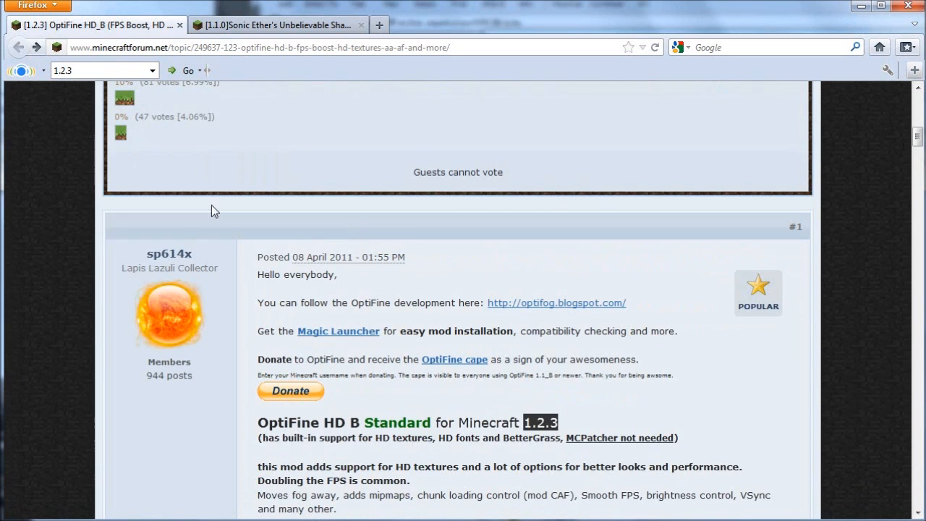
Switch to the Sonic Ether's Unbelievable Shaders thread and scroll through its screenshots to the changelog
{"action": "left_click", "coordinate": [278, 25]}
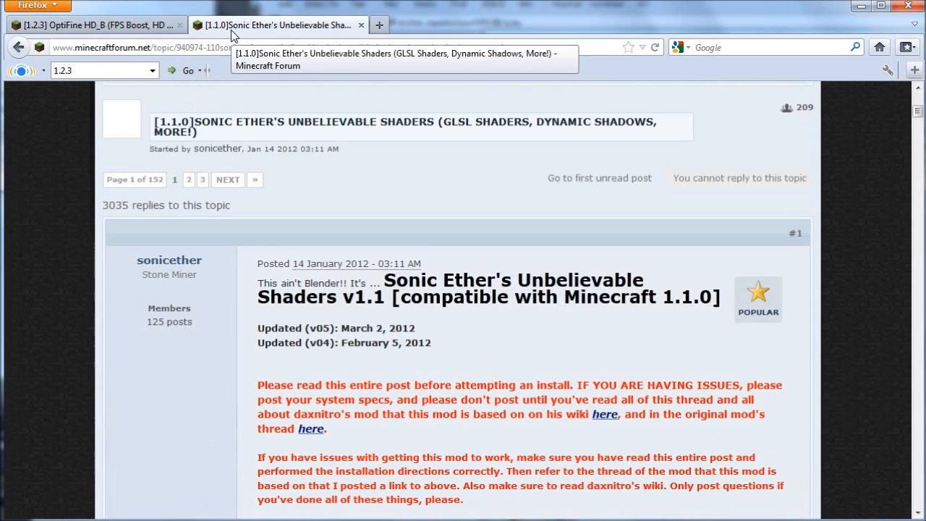
{"action": "scroll", "scroll_direction": "up", "scroll_amount": 3}
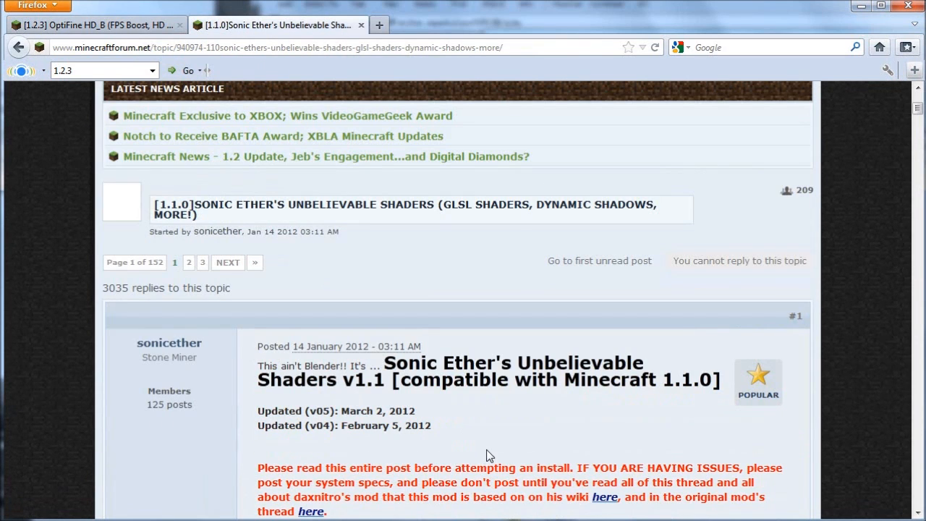
{"action": "mouse_move", "coordinate": [472, 359]}
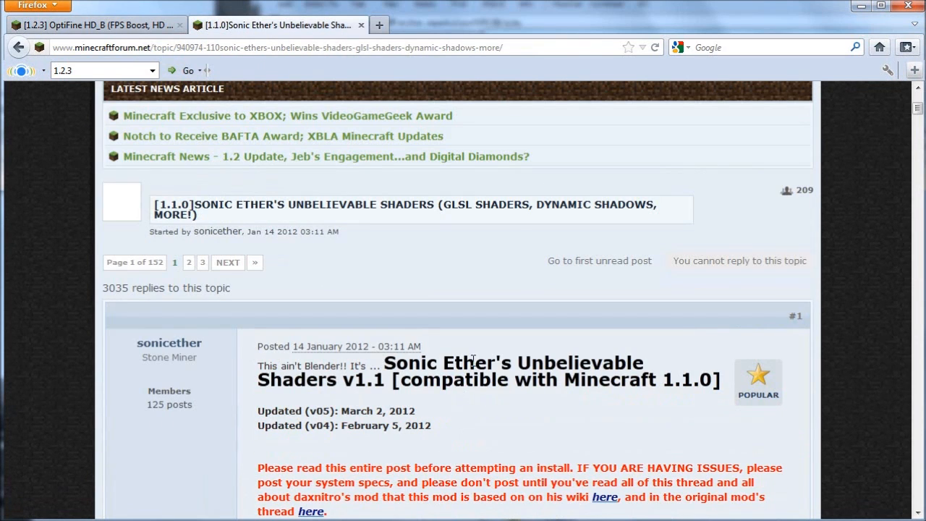
{"action": "mouse_move", "coordinate": [520, 371]}
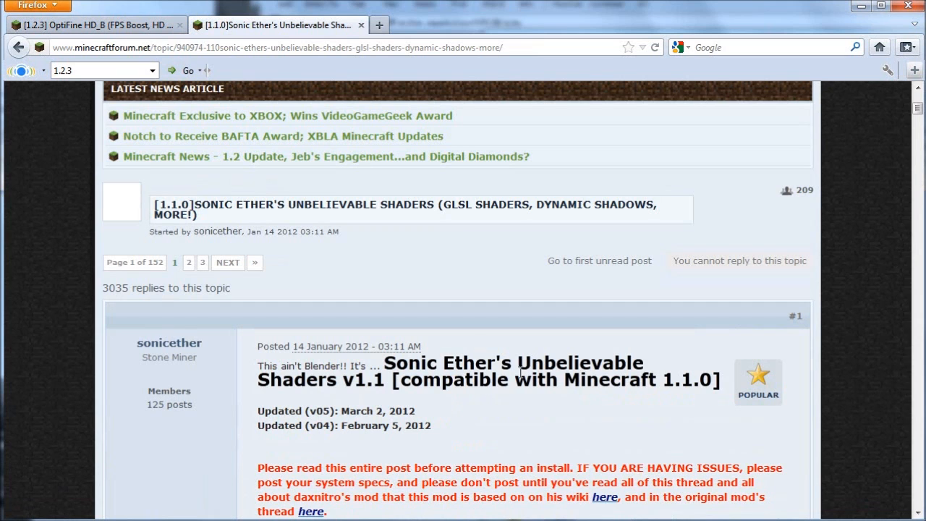
{"action": "scroll", "scroll_direction": "down", "scroll_amount": 3}
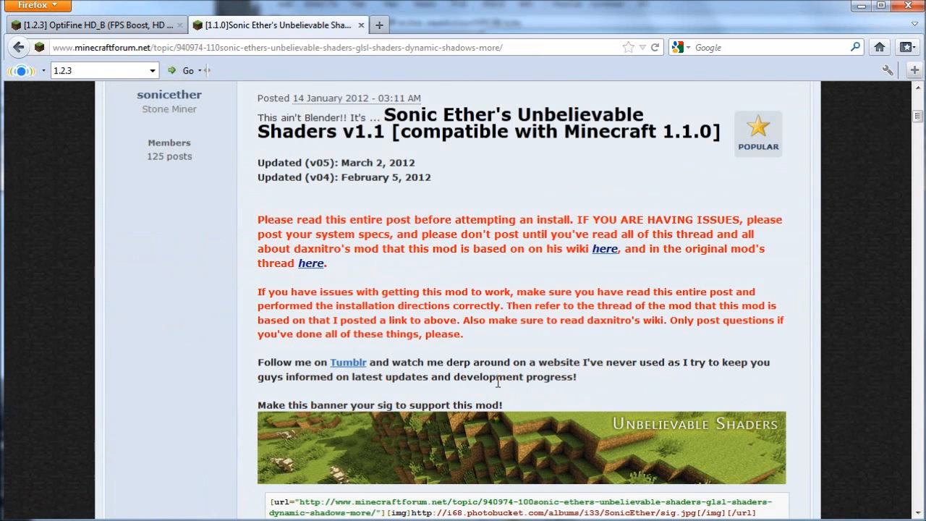
{"action": "scroll", "scroll_direction": "down", "scroll_amount": 3}
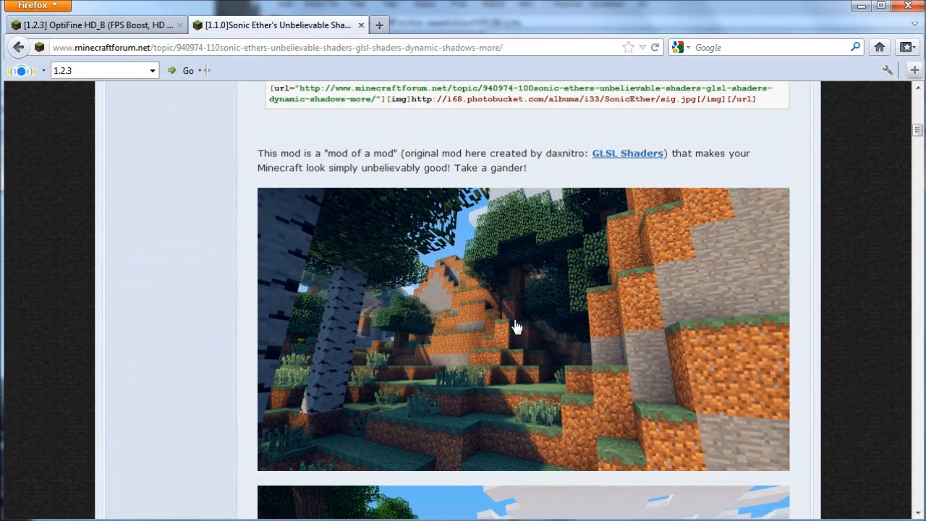
{"action": "scroll", "scroll_direction": "down", "scroll_amount": 3}
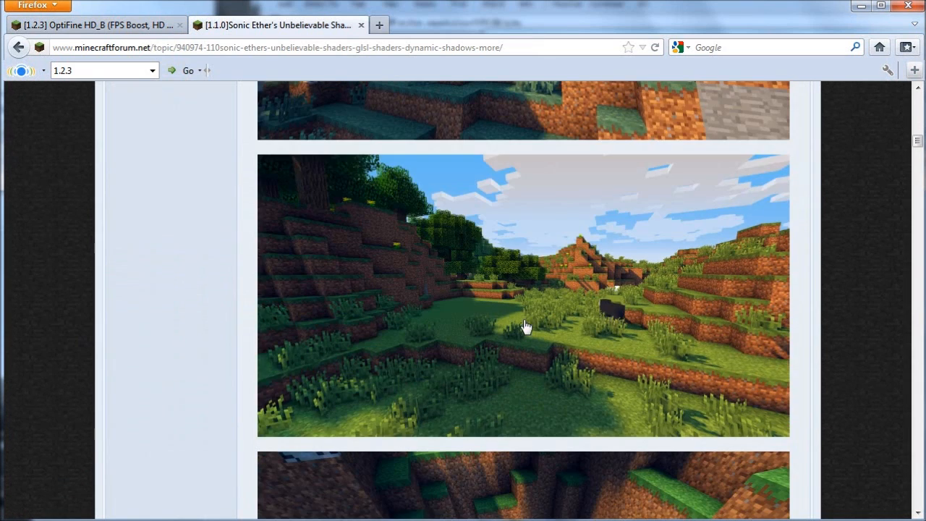
{"action": "scroll", "scroll_direction": "down", "scroll_amount": 3}
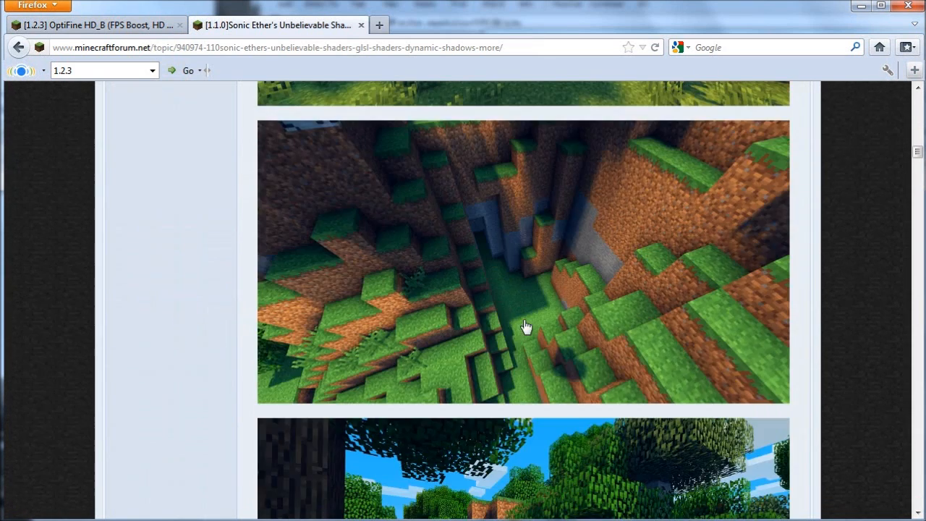
{"action": "scroll", "scroll_direction": "down", "scroll_amount": 3}
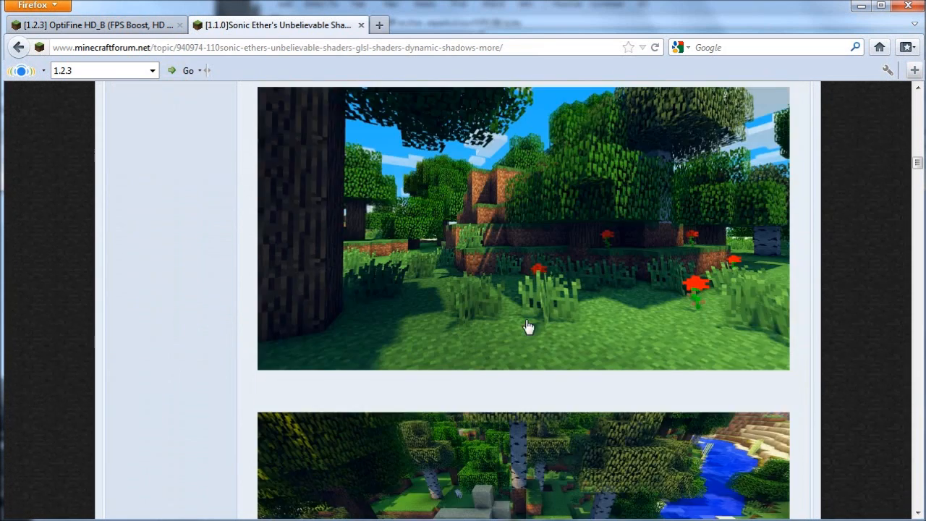
{"action": "scroll", "scroll_direction": "down", "scroll_amount": 3}
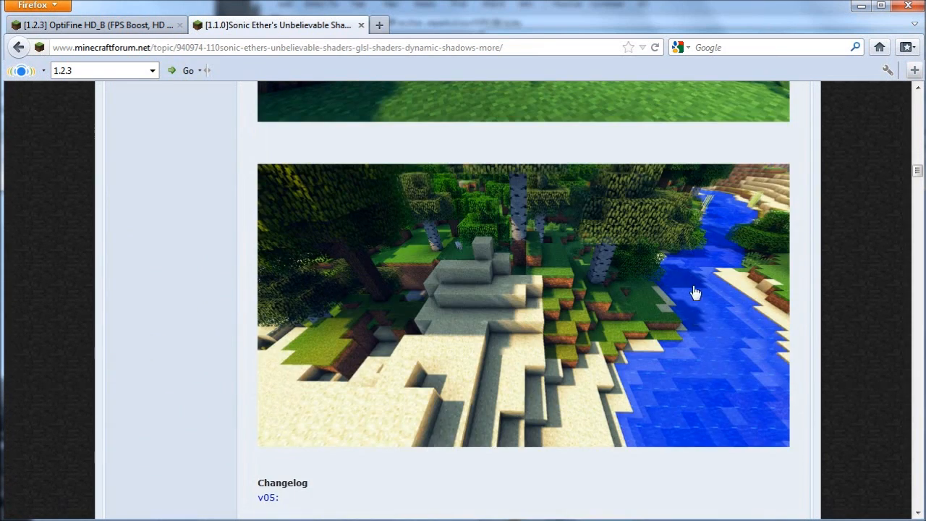
{"action": "scroll", "scroll_direction": "down", "scroll_amount": 3}
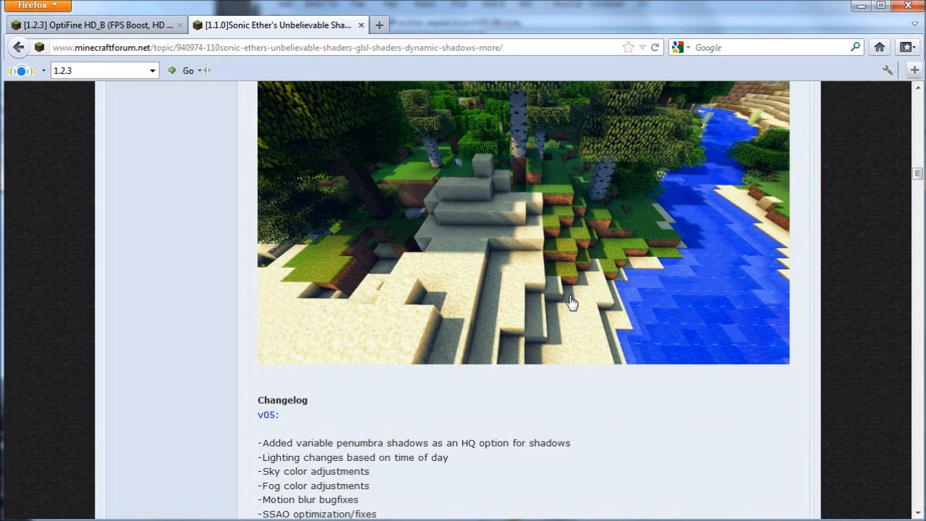
{"action": "mouse_move", "coordinate": [573, 304]}
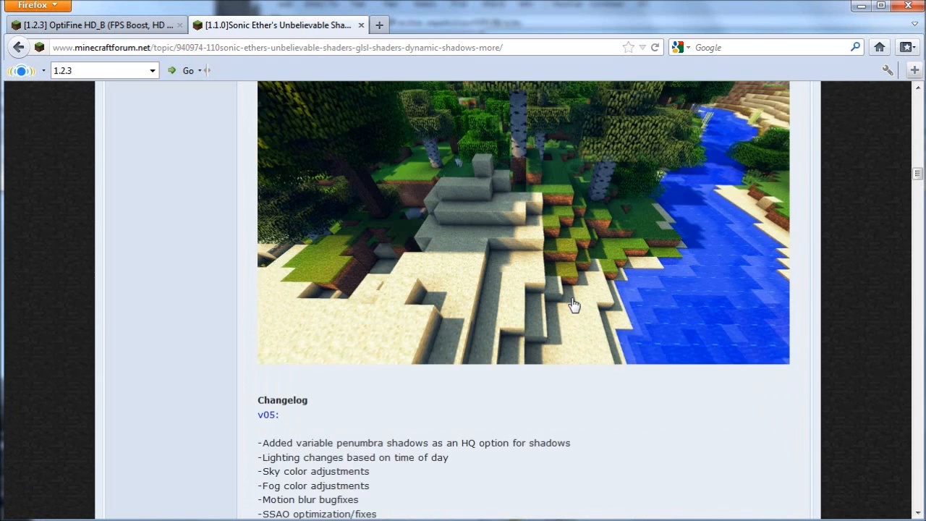
{"action": "scroll", "scroll_direction": "down", "scroll_amount": 3}
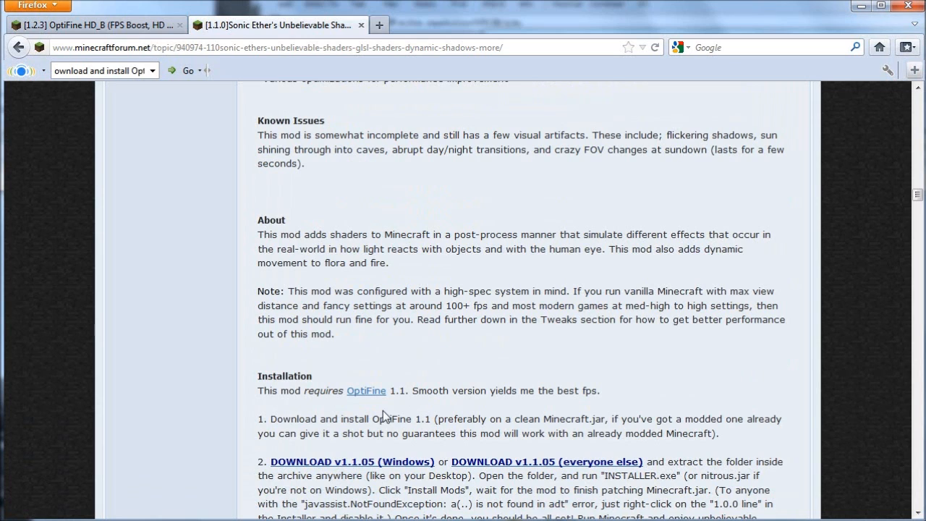
Scroll the install steps down to the Additional Shader Configs for Ultra, Default and Lite shaders
{"action": "scroll", "scroll_direction": "down", "scroll_amount": 3}
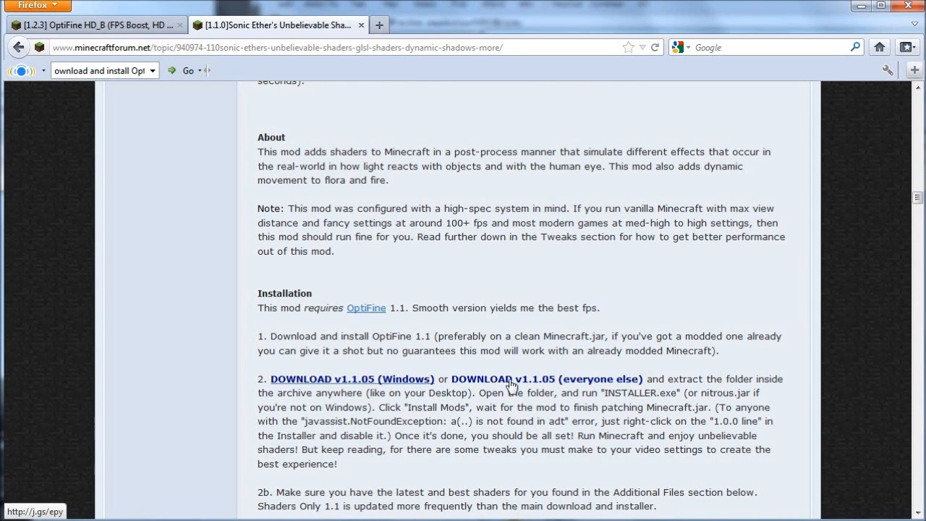
{"action": "scroll", "scroll_direction": "down", "scroll_amount": 3}
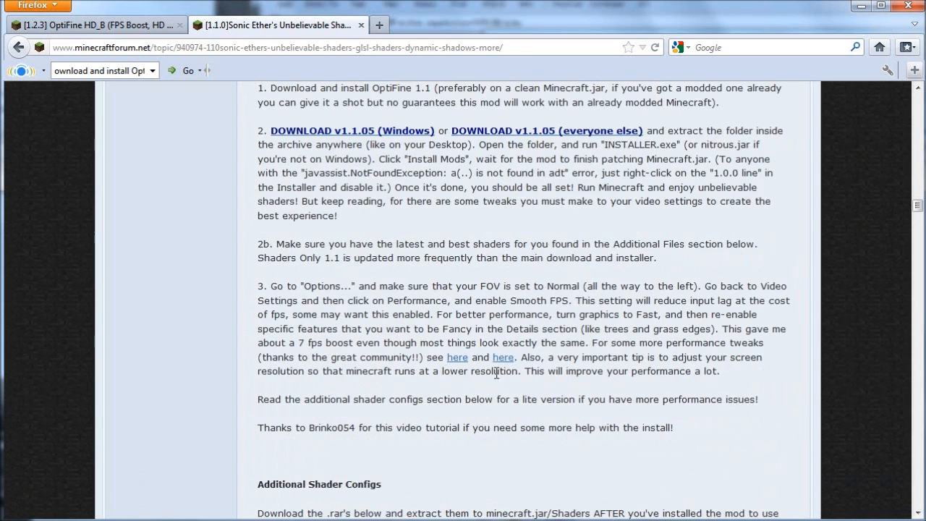
{"action": "scroll", "scroll_direction": "down", "scroll_amount": 3}
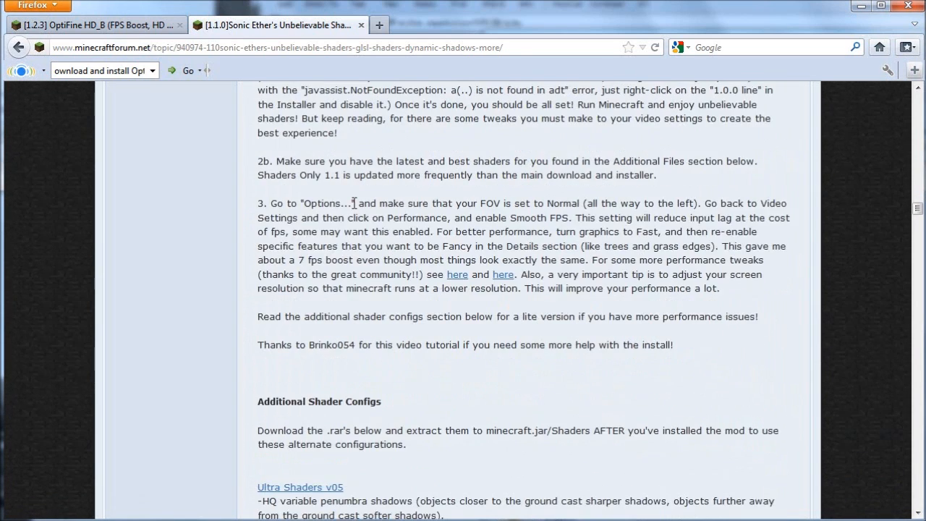
{"action": "scroll", "scroll_direction": "down", "scroll_amount": 3}
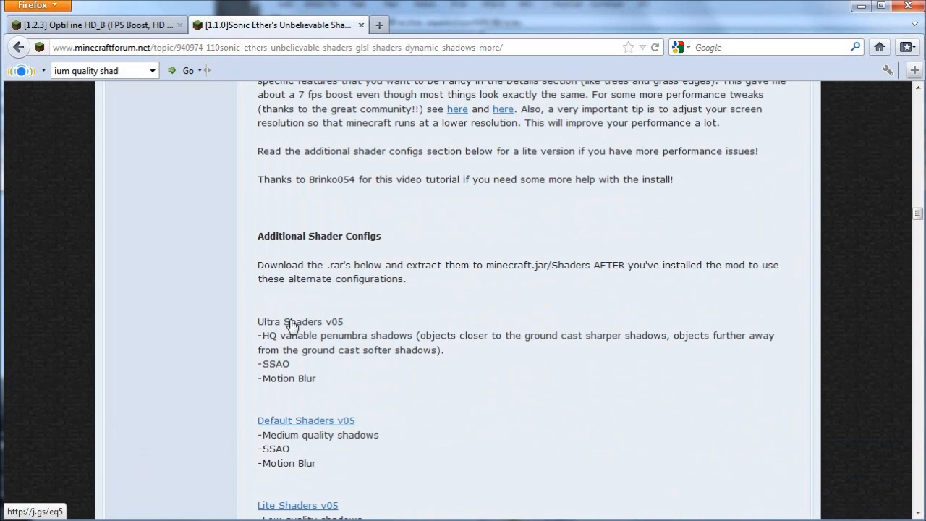
{"action": "mouse_move", "coordinate": [273, 324]}
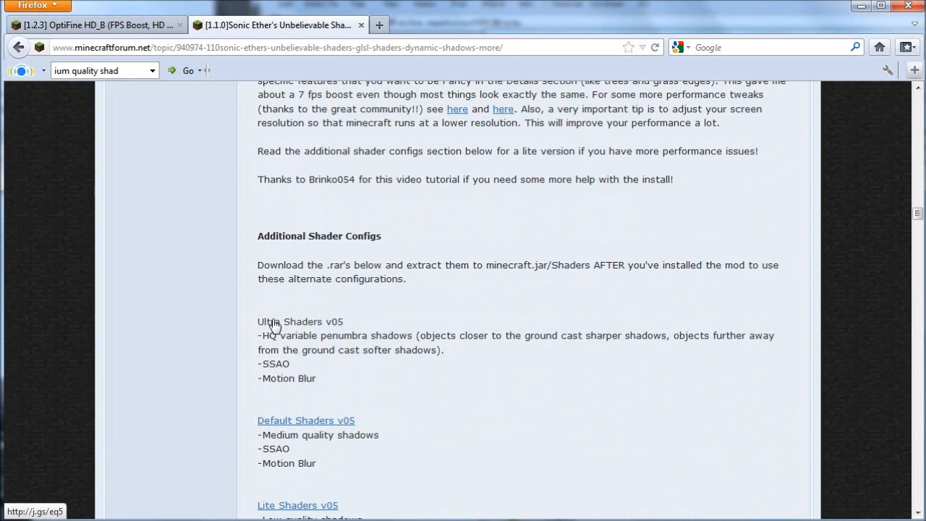
{"action": "mouse_move", "coordinate": [274, 322]}
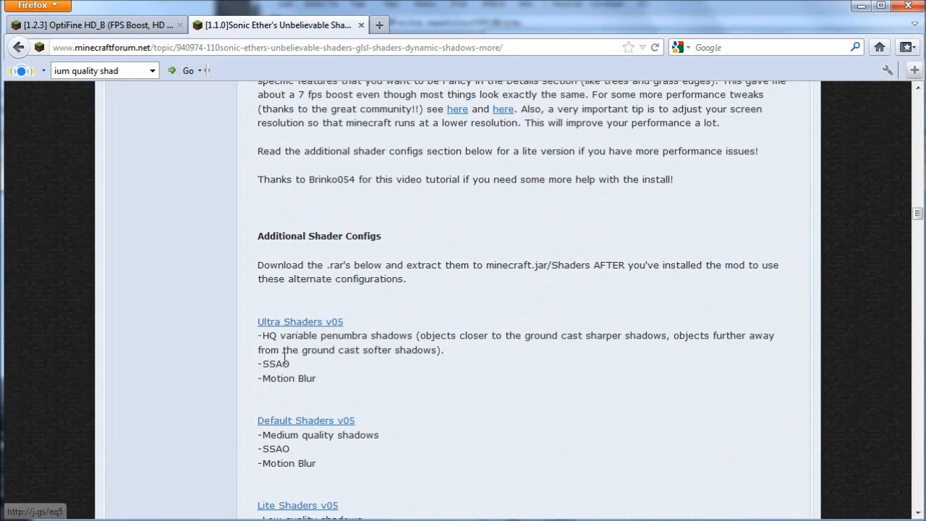
{"action": "scroll", "scroll_direction": "down", "scroll_amount": 3}
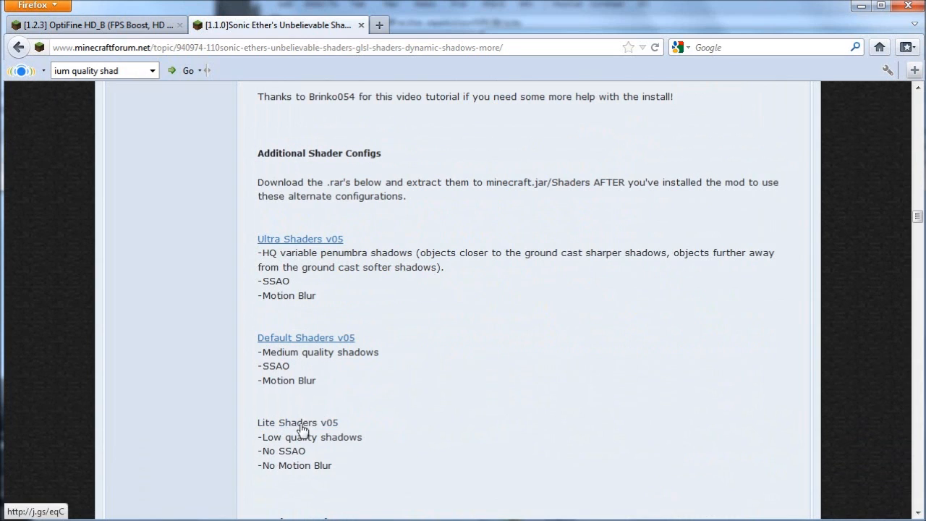
{"action": "mouse_move", "coordinate": [272, 427]}
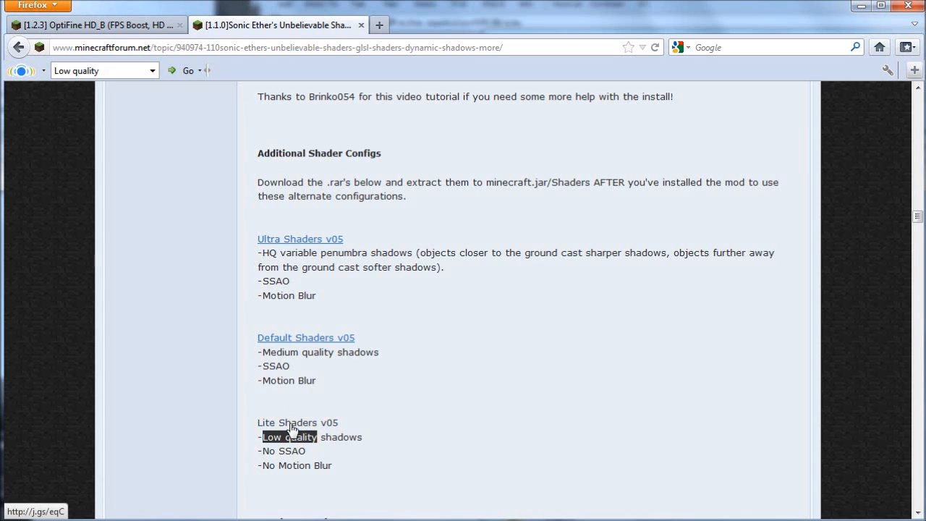
{"action": "scroll", "scroll_direction": "up", "scroll_amount": 3}
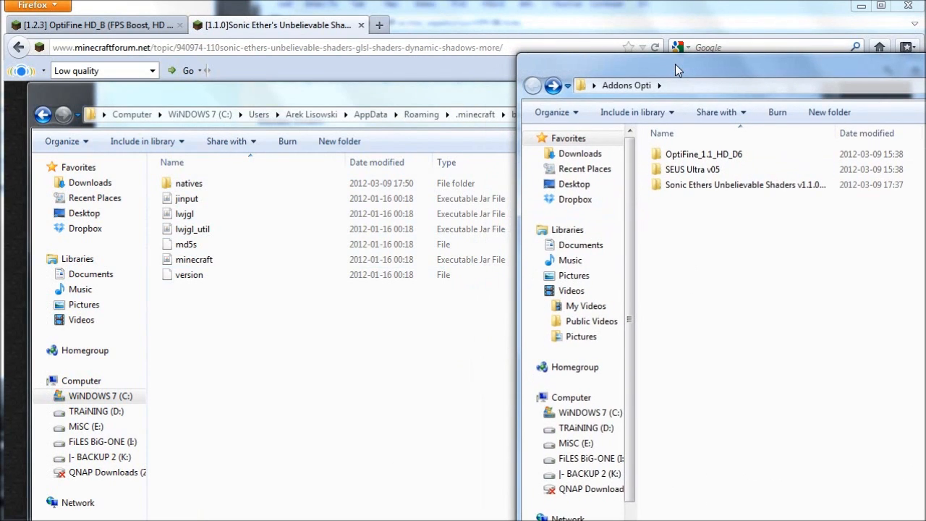
{"action": "mouse_move", "coordinate": [712, 301]}
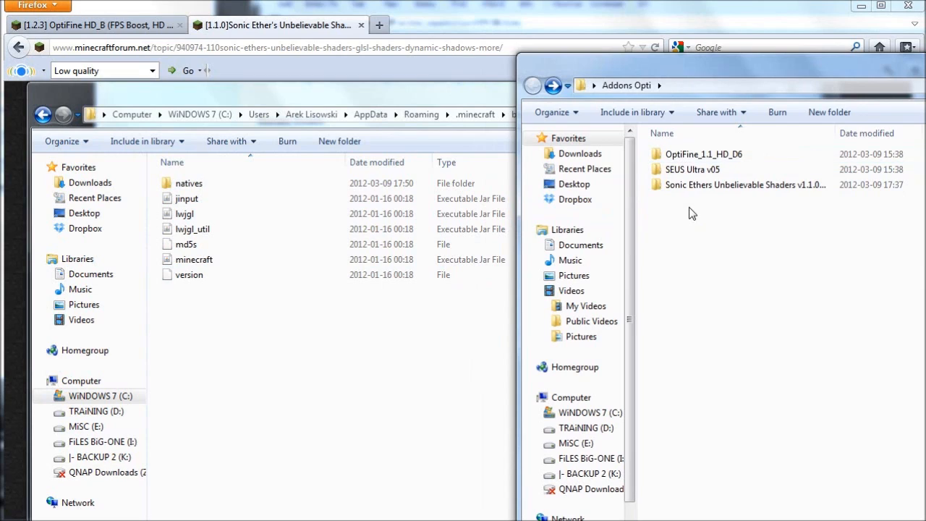
Arrange the .minecraft\bin and Addons Opti folders side by side and bring up minecraft.jar's context menu
{"action": "left_click", "coordinate": [746, 185]}
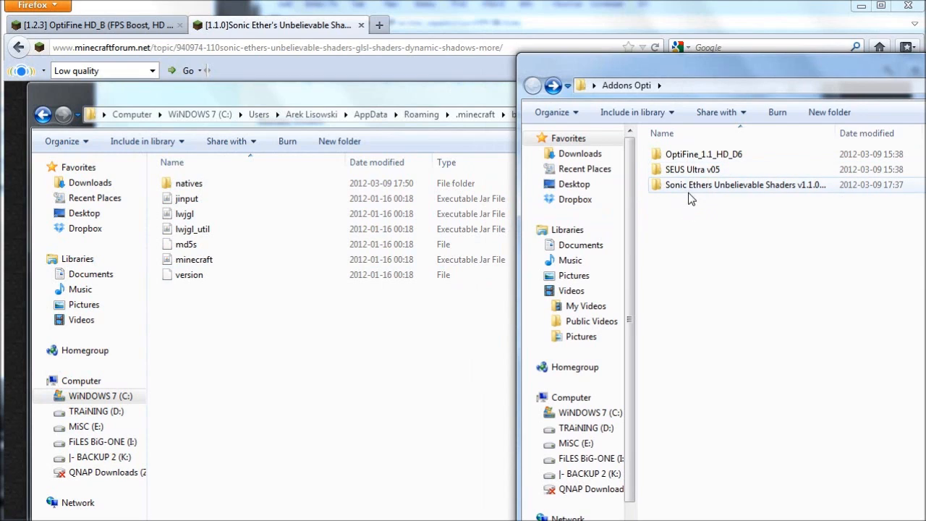
{"action": "left_click", "coordinate": [703, 153]}
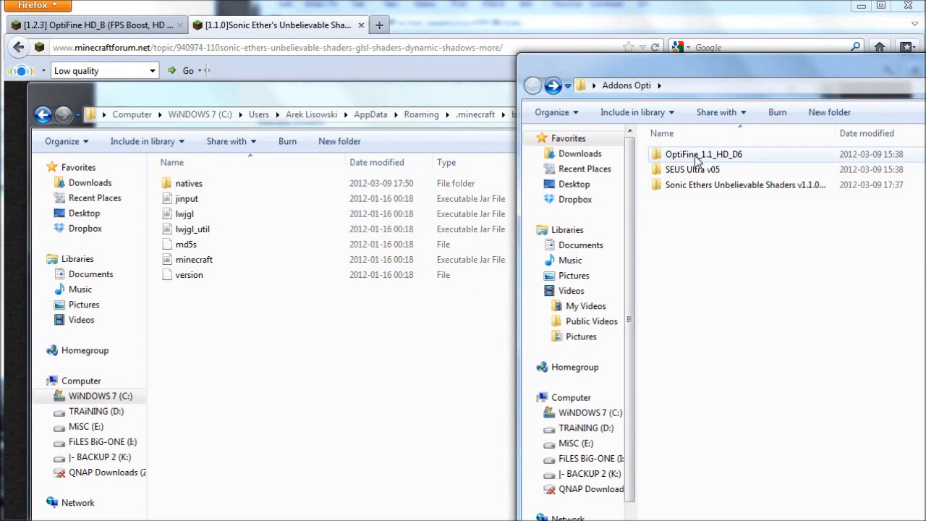
{"action": "right_click", "coordinate": [194, 259]}
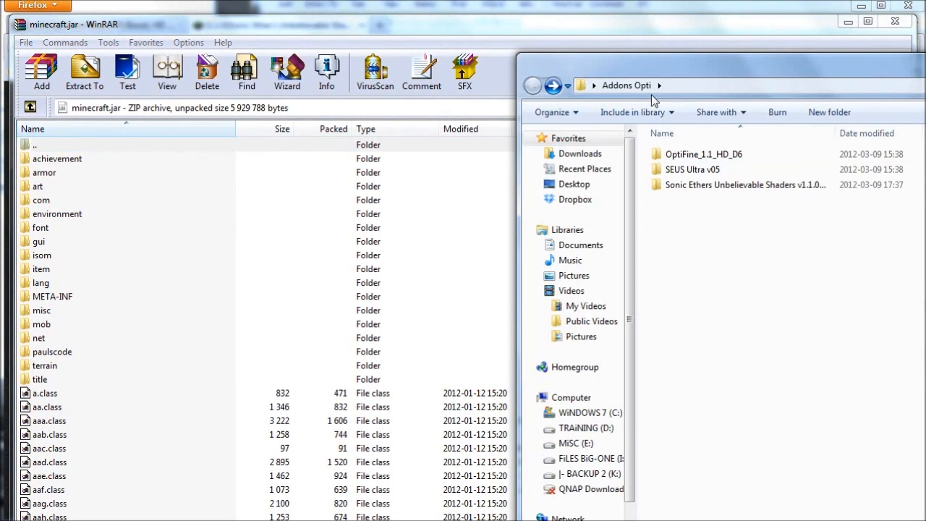
Add the OptiFine_1.1_HD_D6 class files into minecraft.jar, select META-INF, and close the archive
{"action": "left_click", "coordinate": [701, 154]}
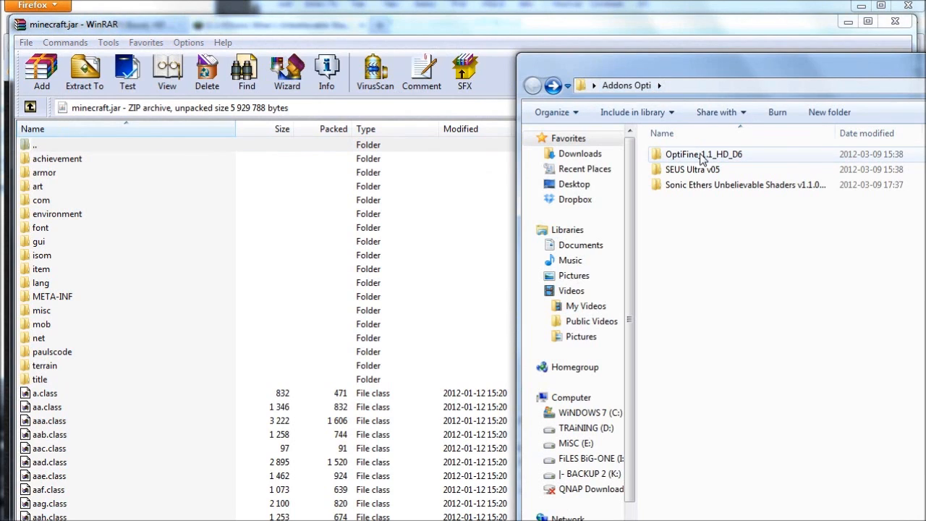
{"action": "double_click", "coordinate": [703, 153]}
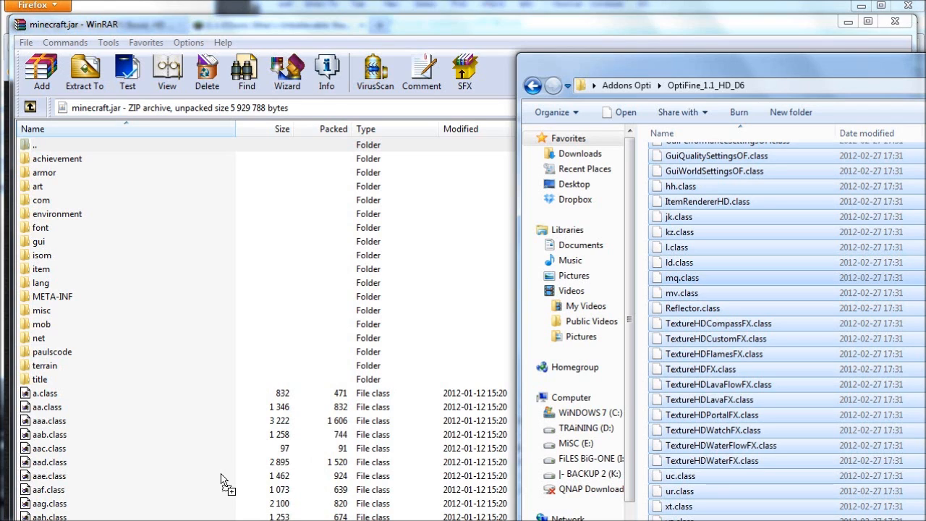
{"action": "left_click", "coordinate": [41, 72]}
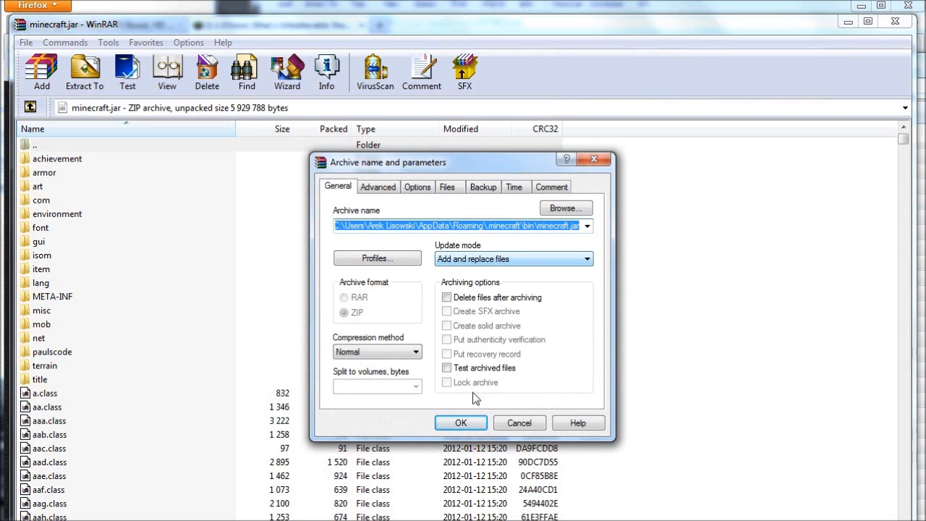
{"action": "left_click", "coordinate": [460, 422]}
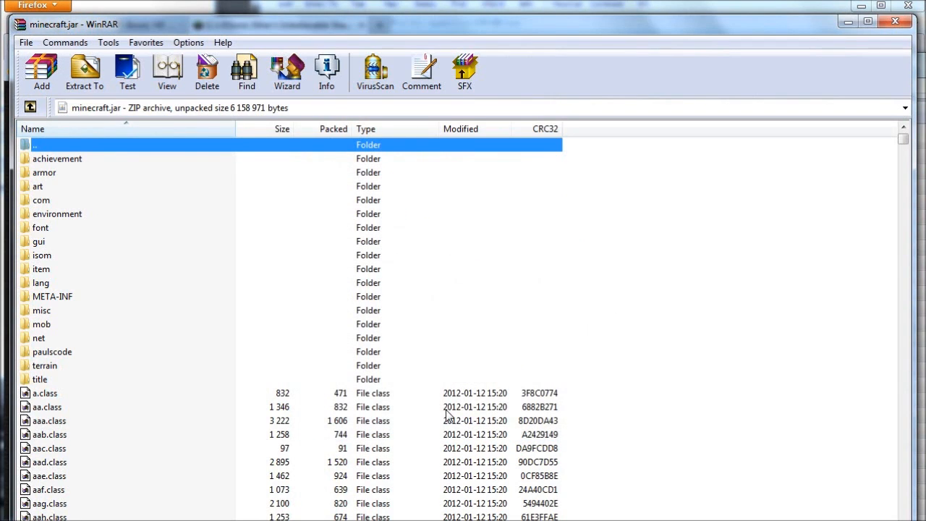
{"action": "mouse_move", "coordinate": [162, 458]}
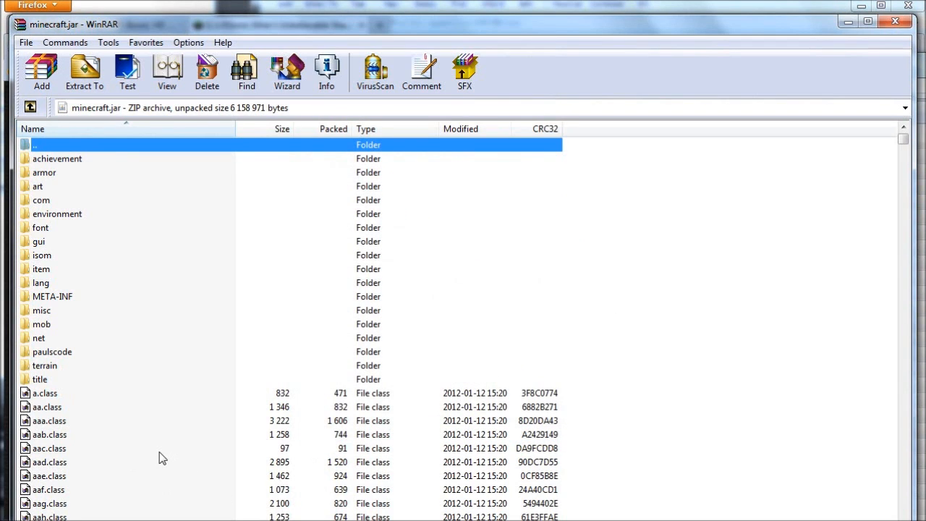
{"action": "left_click", "coordinate": [52, 295]}
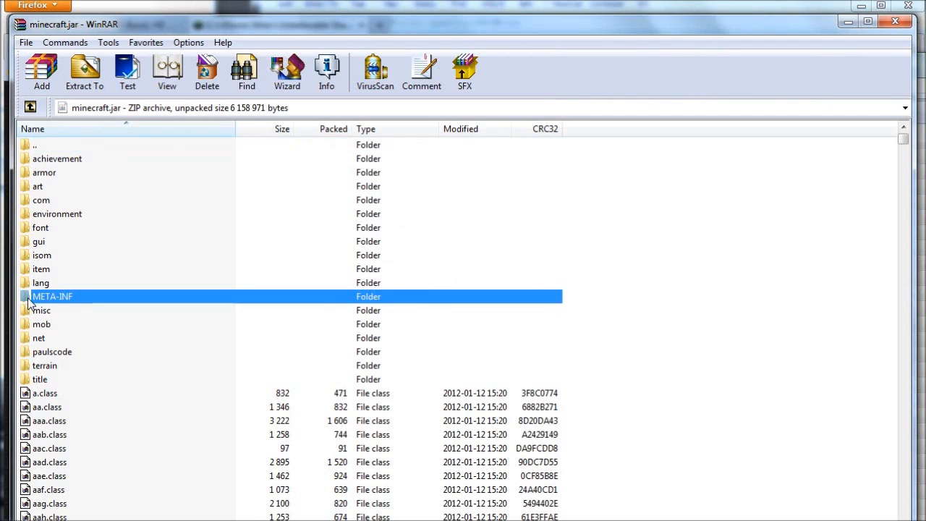
{"action": "mouse_move", "coordinate": [46, 299]}
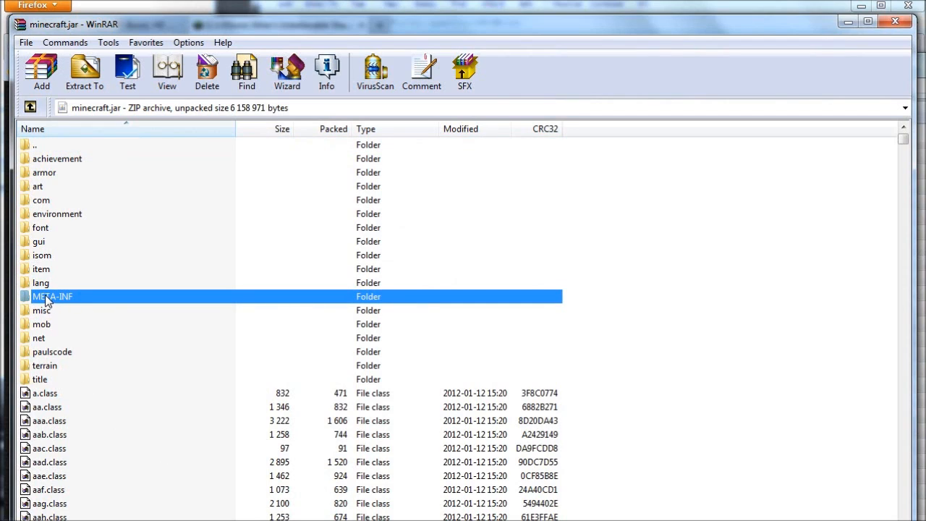
{"action": "mouse_move", "coordinate": [51, 300]}
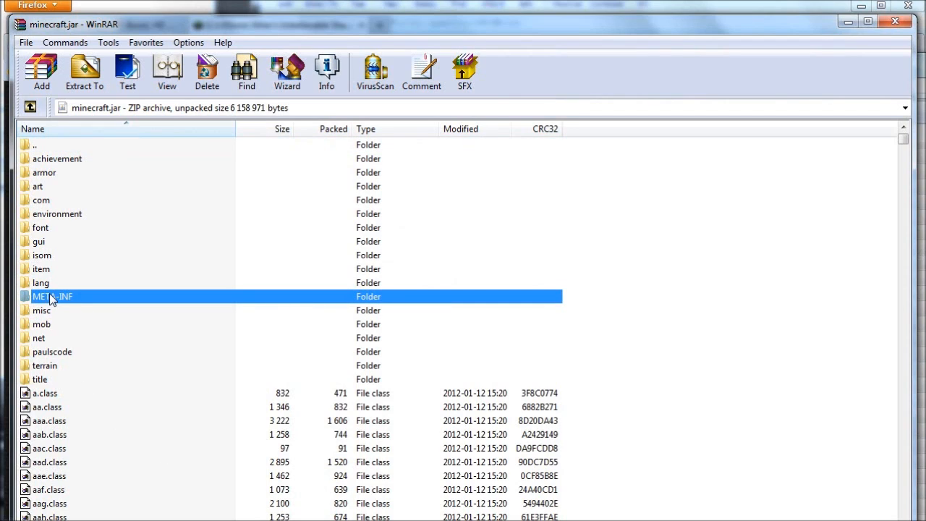
{"action": "left_click", "coordinate": [206, 72]}
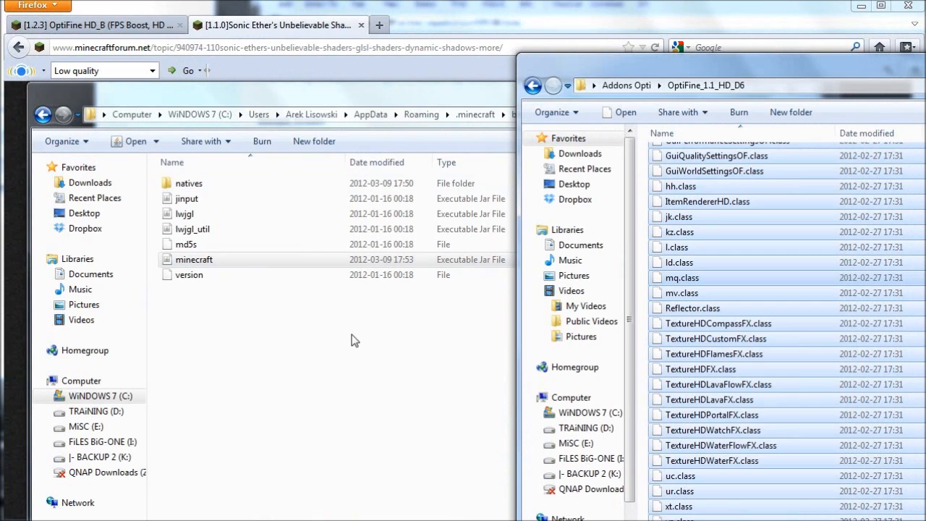
Copy all files from the Sonic Ethers Unbelievable Shaders v1.1.05 folder into .minecraft\bin
{"action": "left_click", "coordinate": [533, 85]}
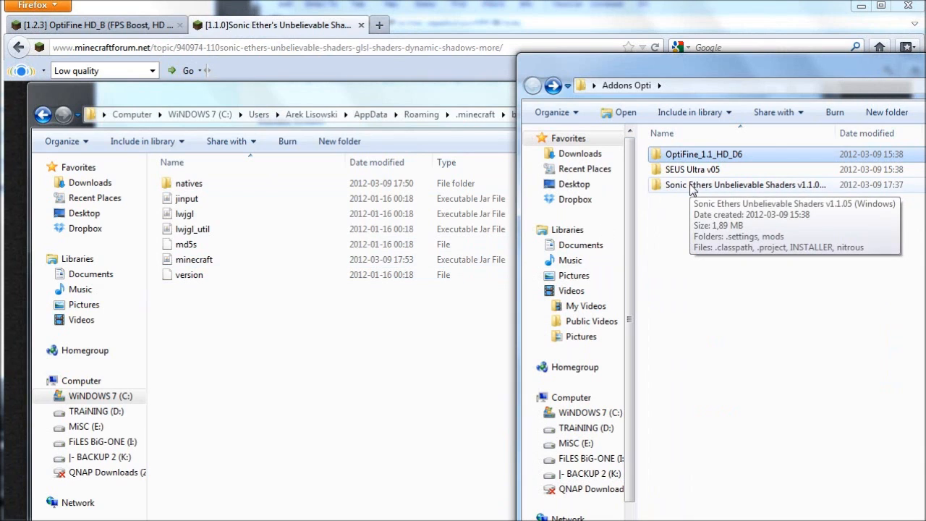
{"action": "double_click", "coordinate": [740, 185]}
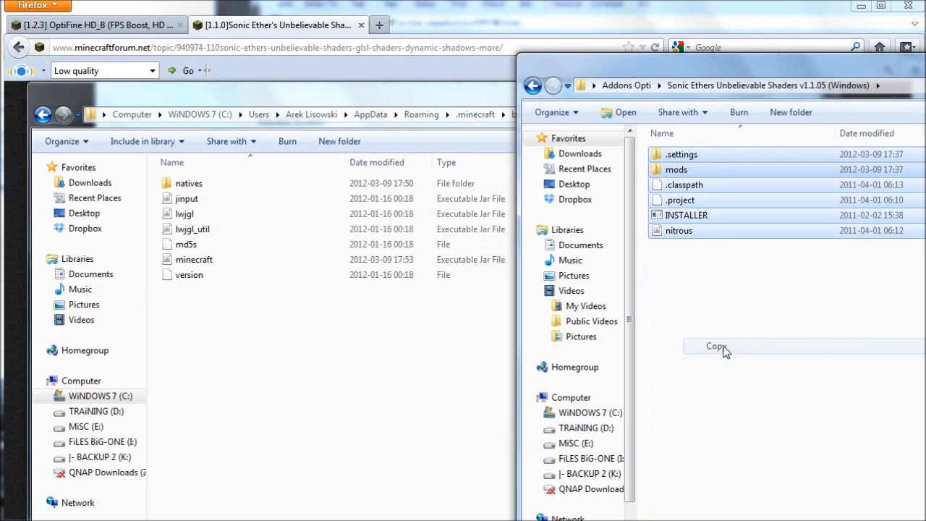
{"action": "right_click", "coordinate": [290, 330]}
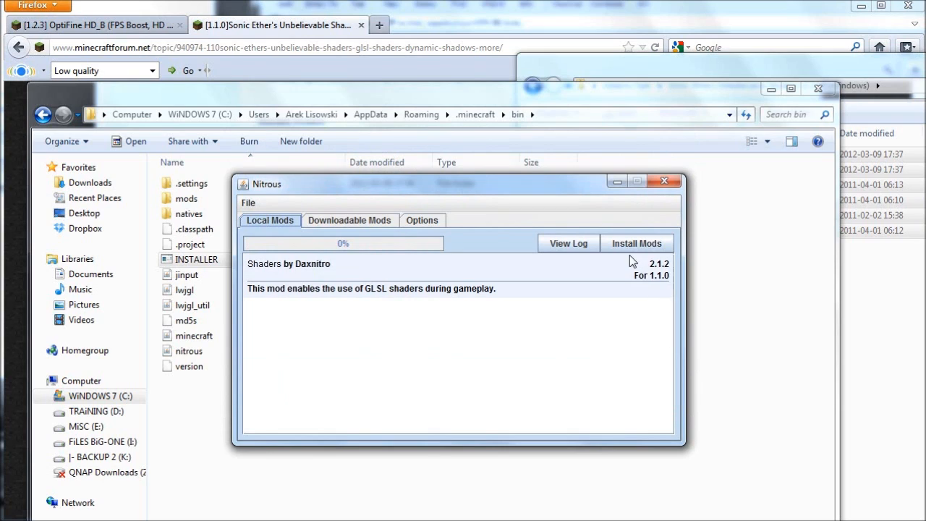
Run the Nitrous installer to install the Shaders by Daxnitro mod, then close it
{"action": "left_click", "coordinate": [637, 243]}
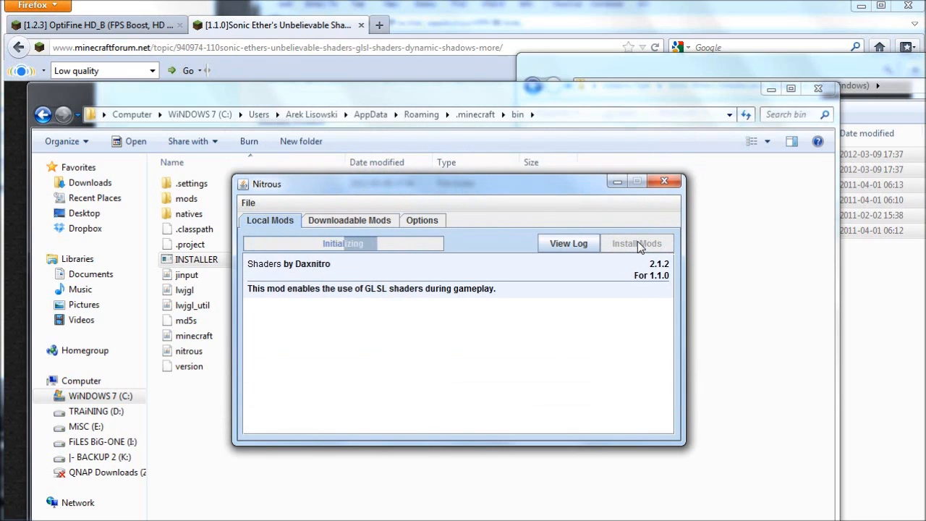
{"action": "left_click", "coordinate": [637, 243]}
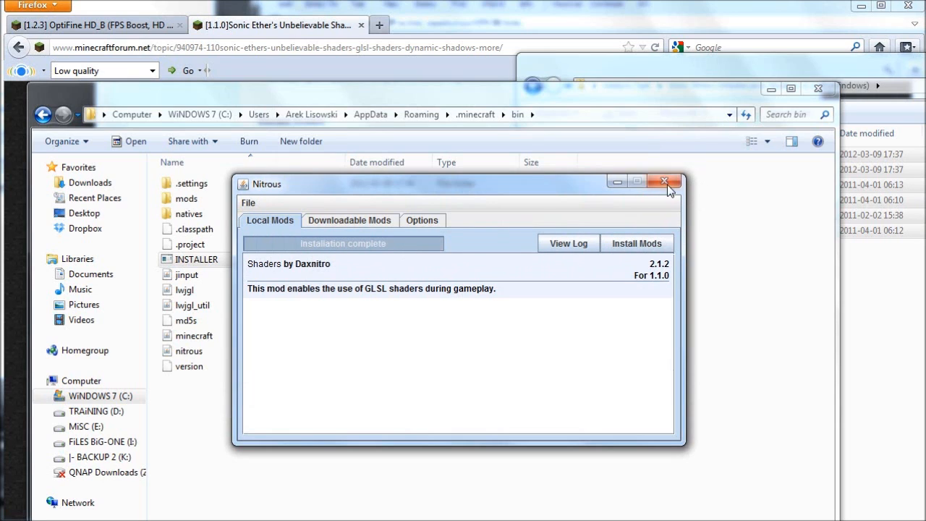
{"action": "left_click", "coordinate": [663, 182]}
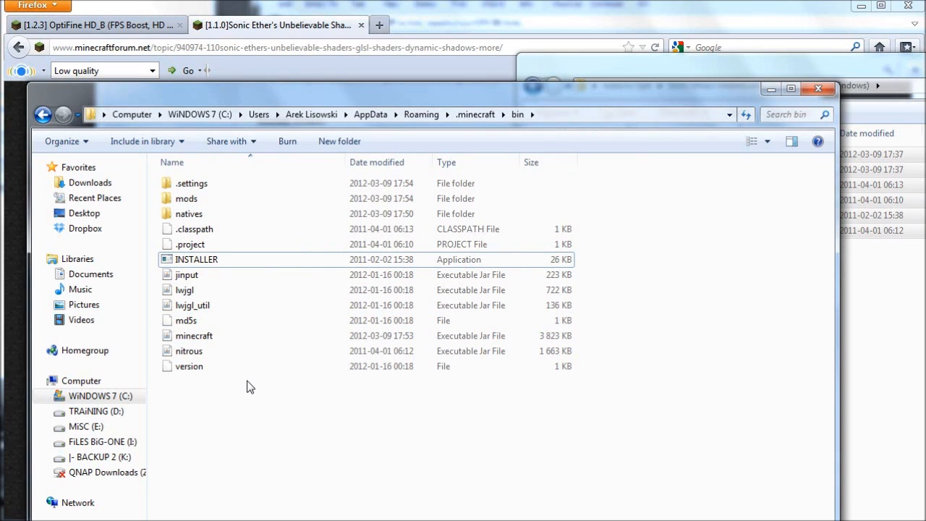
{"action": "mouse_move", "coordinate": [206, 335]}
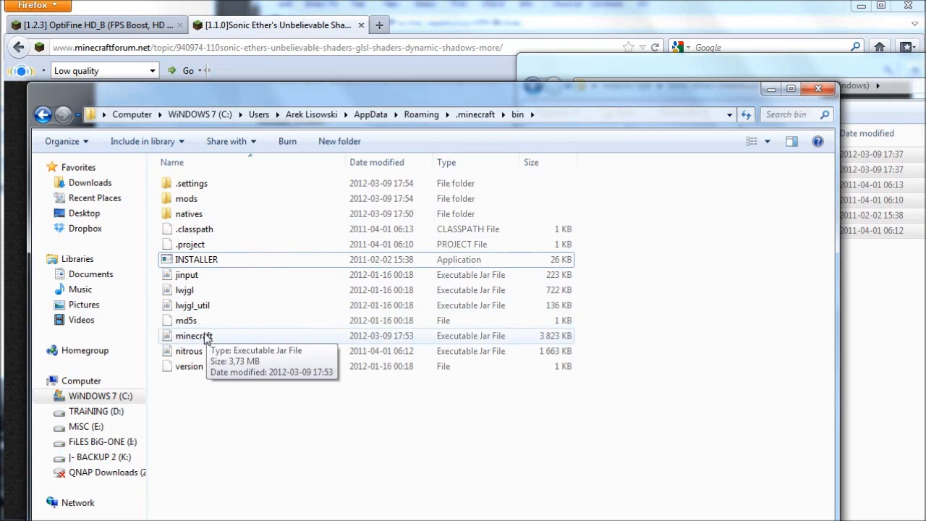
Reopen minecraft.jar in WinRAR beside Explorer and select the SEUS Ultra v05 shader files
{"action": "right_click", "coordinate": [194, 336]}
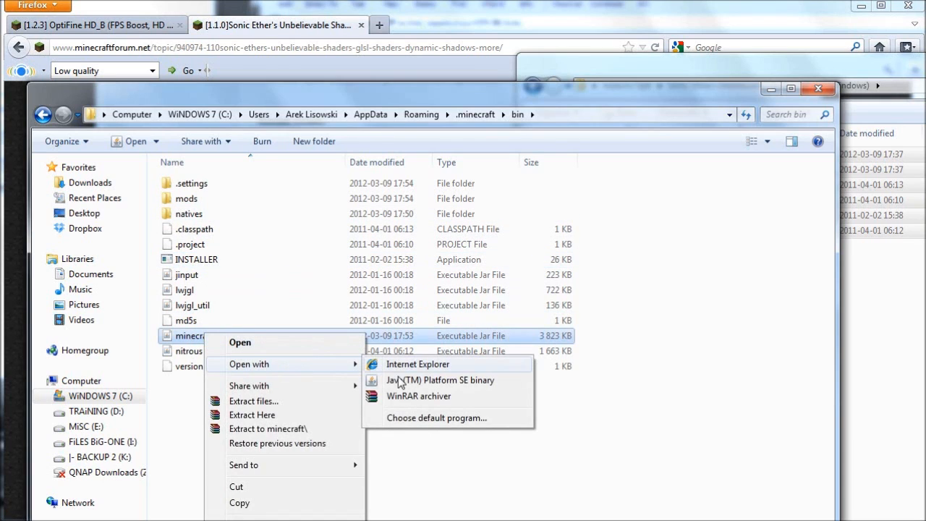
{"action": "left_click", "coordinate": [418, 396]}
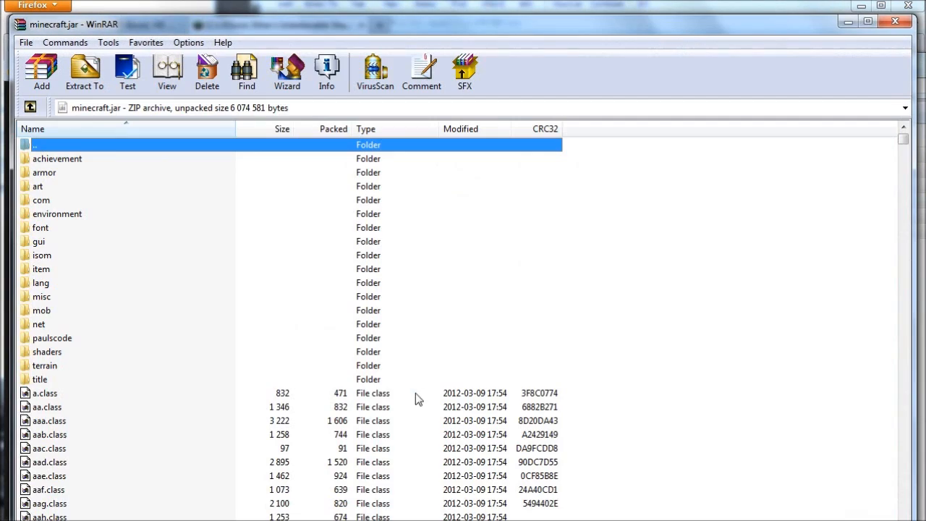
{"action": "left_click", "coordinate": [46, 352]}
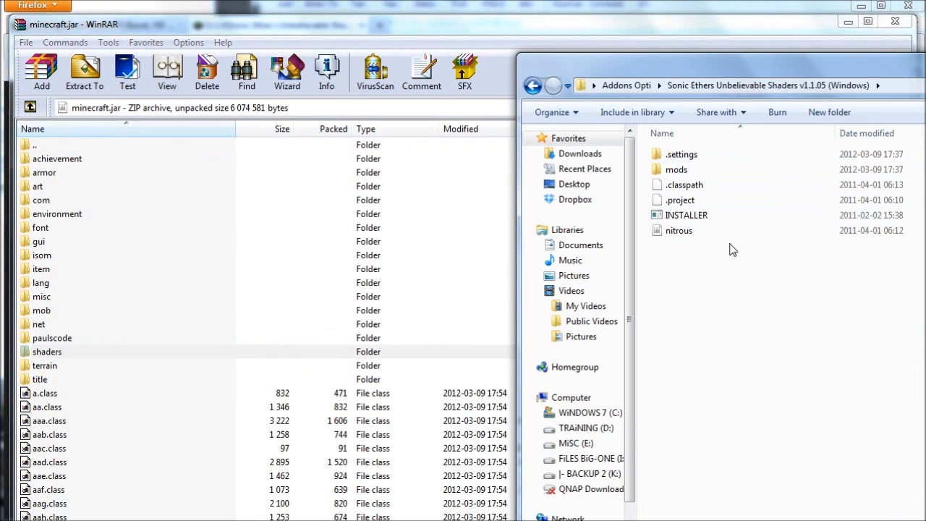
{"action": "left_click", "coordinate": [532, 86]}
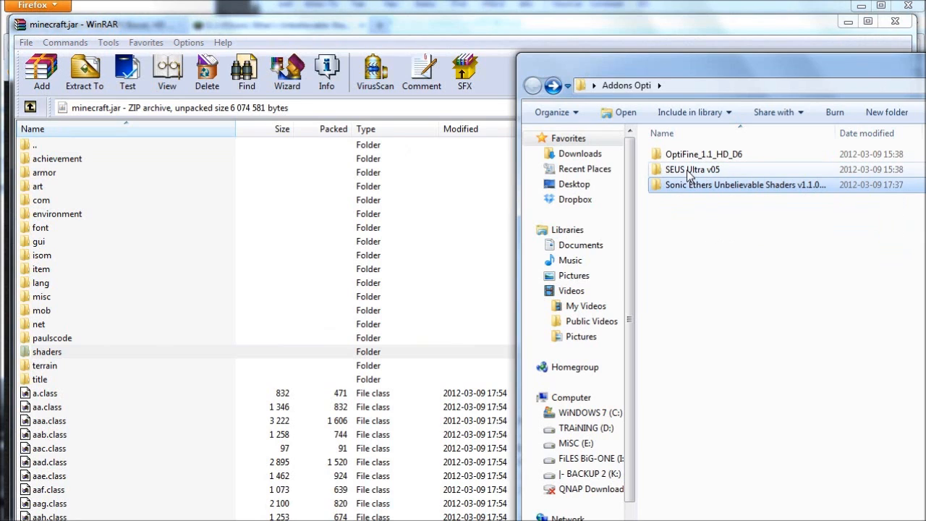
{"action": "double_click", "coordinate": [692, 170]}
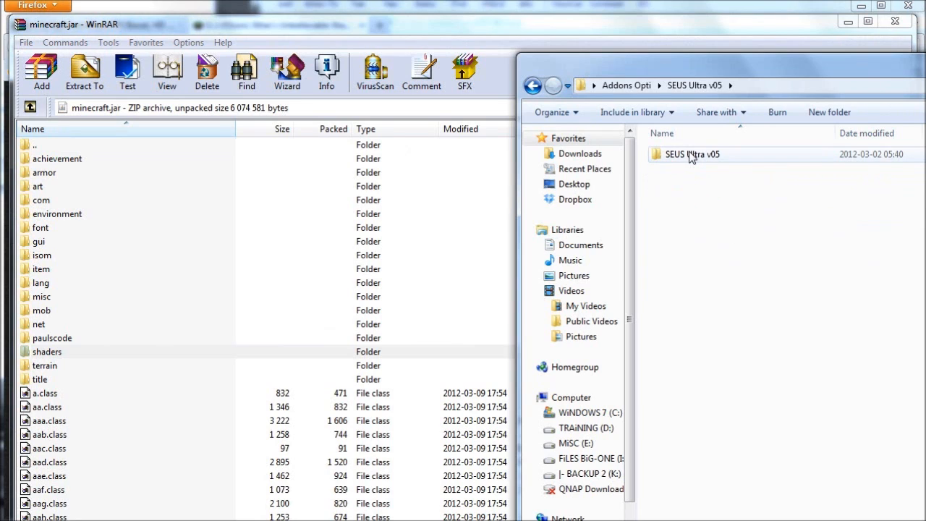
{"action": "left_click", "coordinate": [692, 153]}
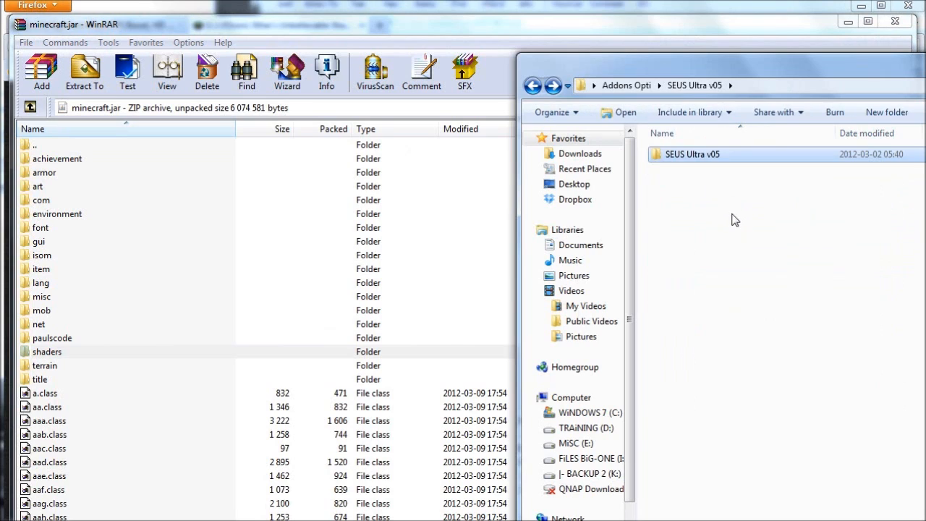
{"action": "left_click", "coordinate": [692, 153]}
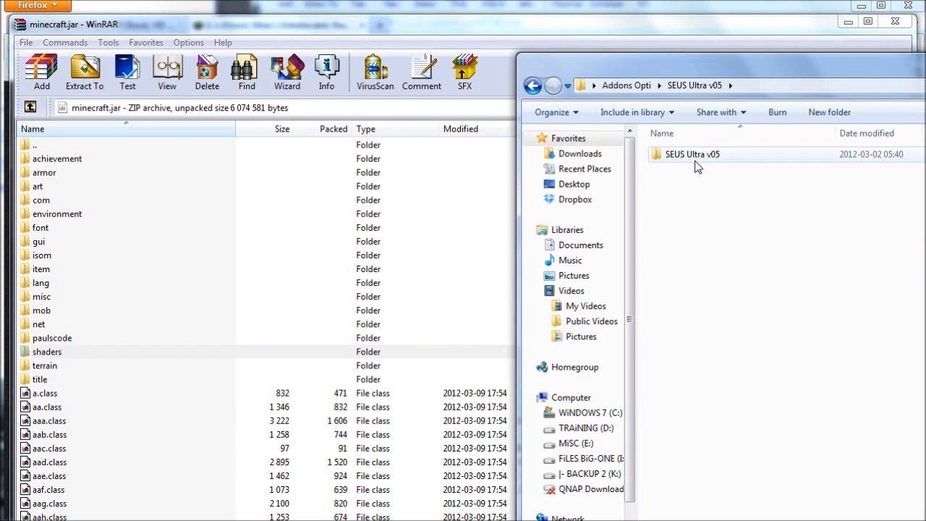
Replace the files in minecraft.jar's shaders folder with the SEUS Ultra v05 set and launch Minecraft
{"action": "left_click", "coordinate": [47, 352]}
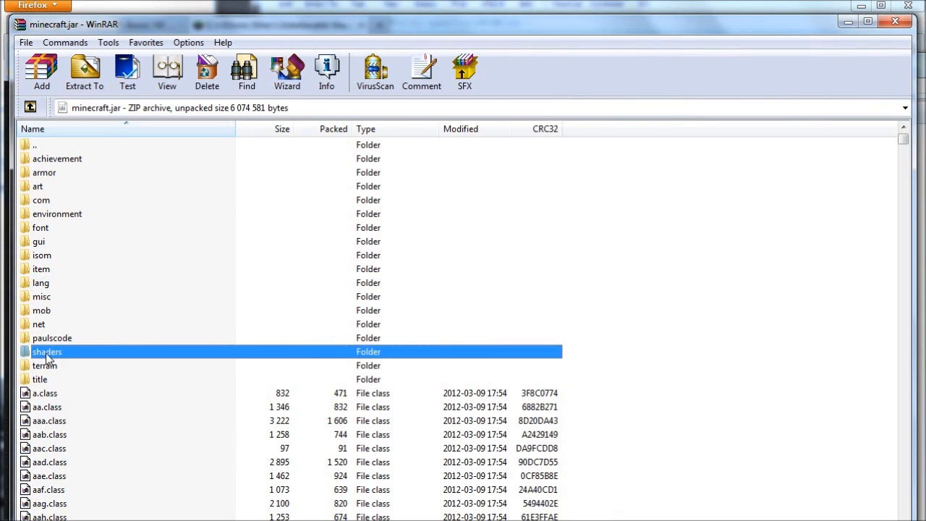
{"action": "double_click", "coordinate": [47, 352]}
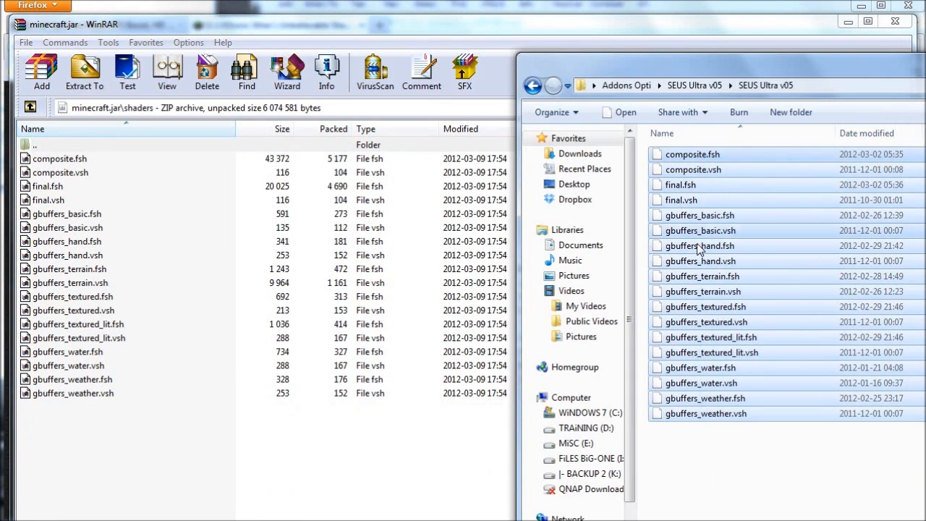
{"action": "left_click", "coordinate": [41, 72]}
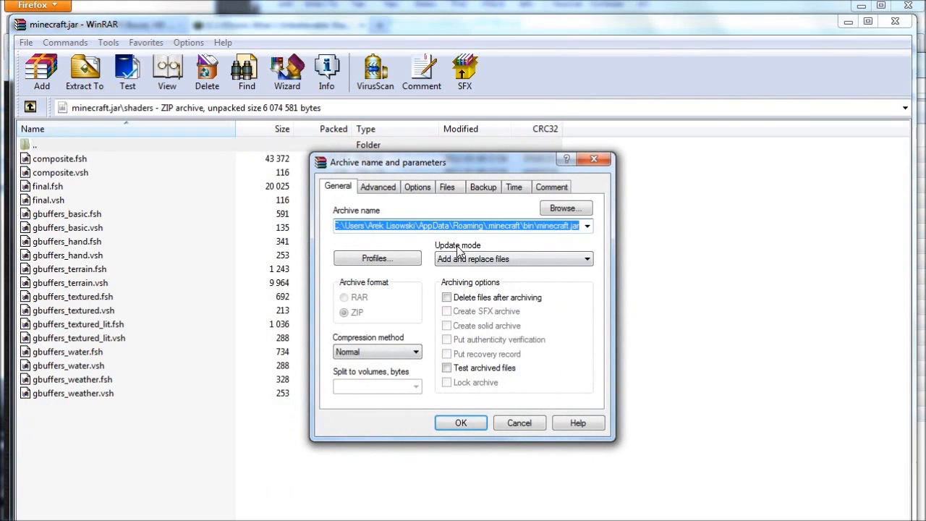
{"action": "left_click", "coordinate": [460, 423]}
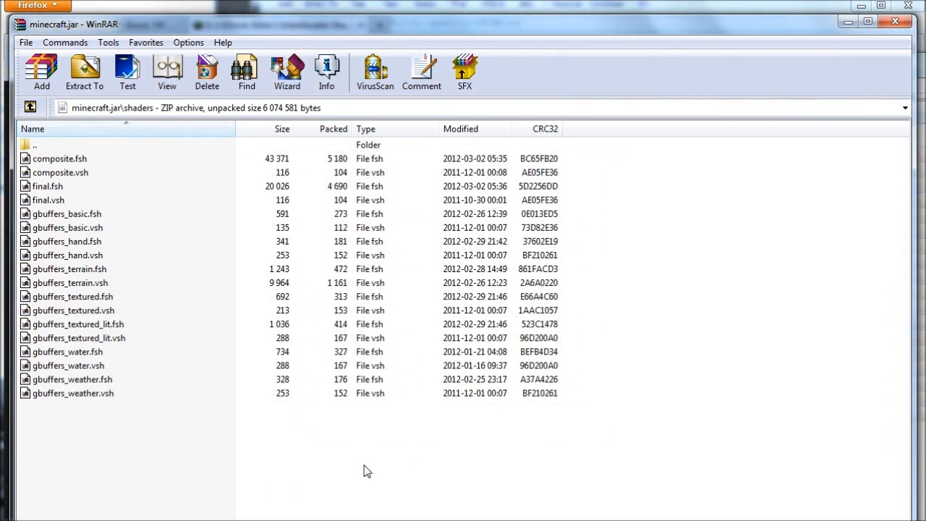
{"action": "mouse_move", "coordinate": [910, 68]}
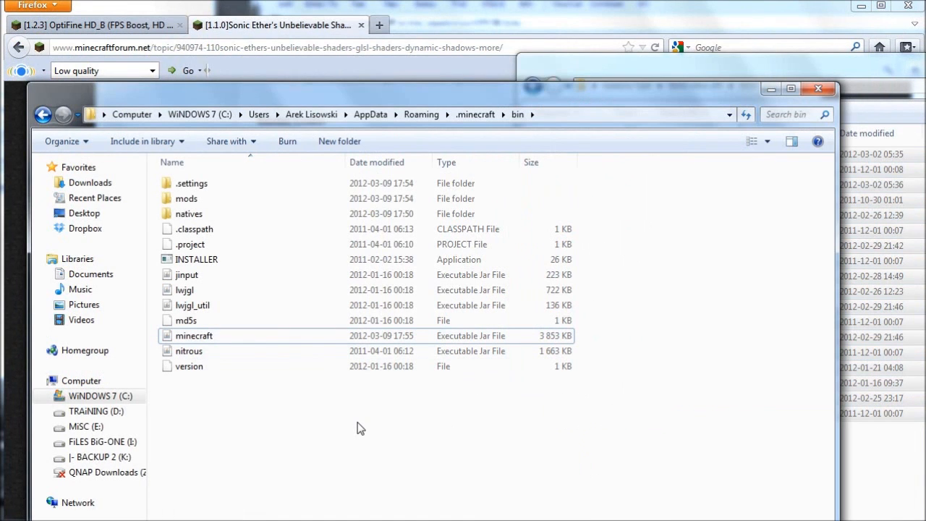
{"action": "double_click", "coordinate": [194, 335]}
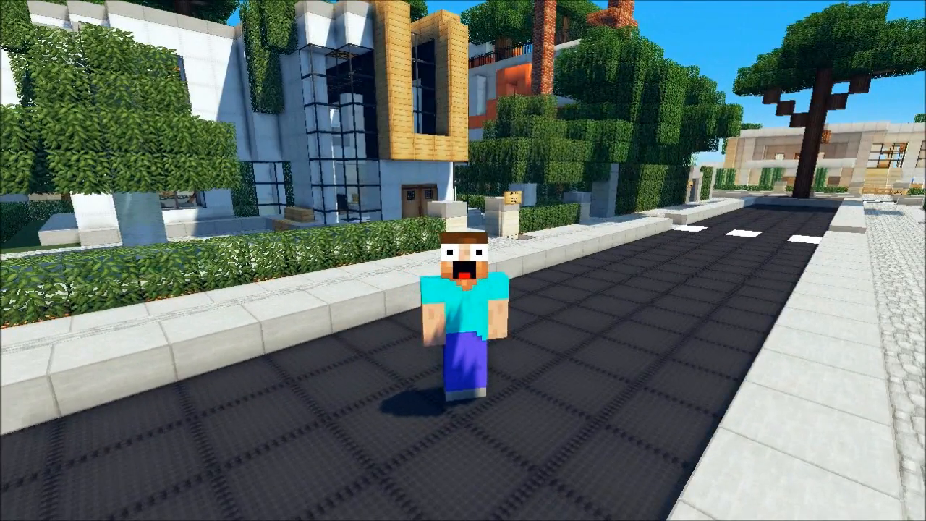
Pause the game and go to Options > Video Settings
{"action": "key", "text": "Escape"}
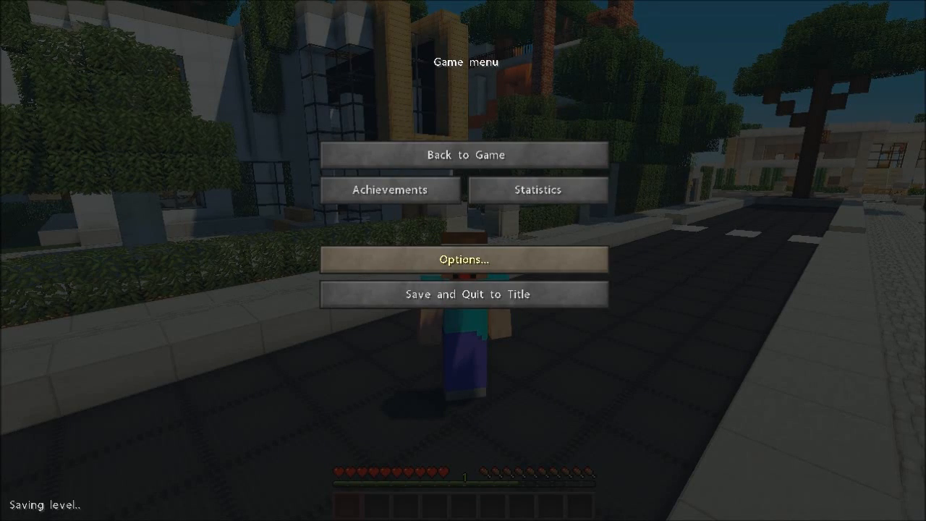
{"action": "left_click", "coordinate": [463, 259]}
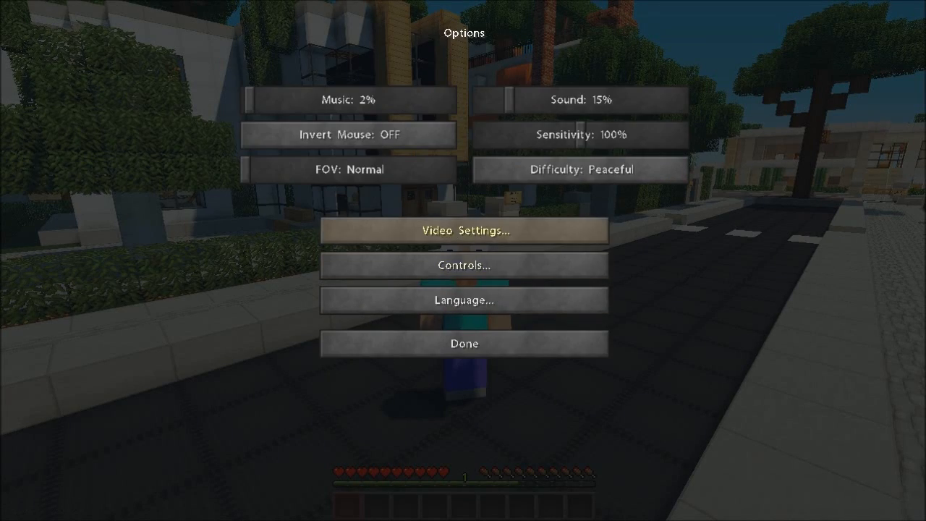
{"action": "left_click", "coordinate": [463, 230]}
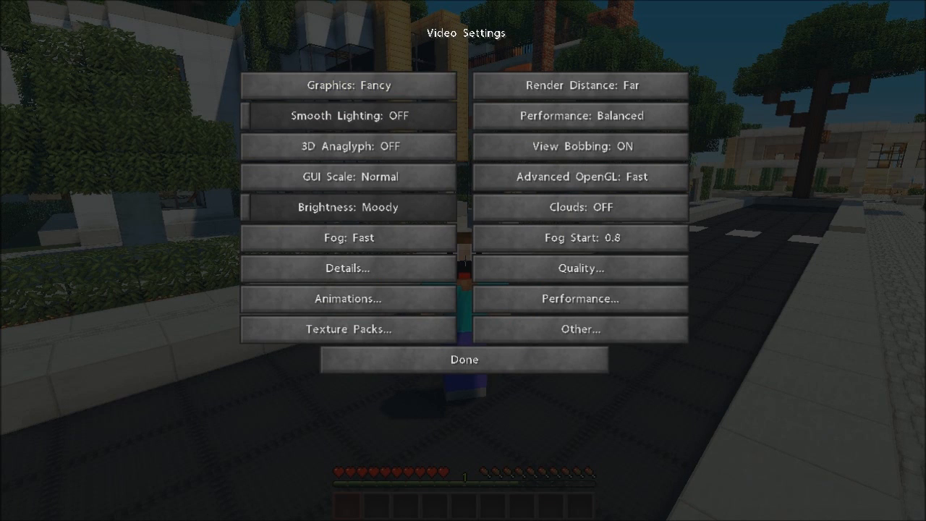
{"action": "mouse_move", "coordinate": [578, 298]}
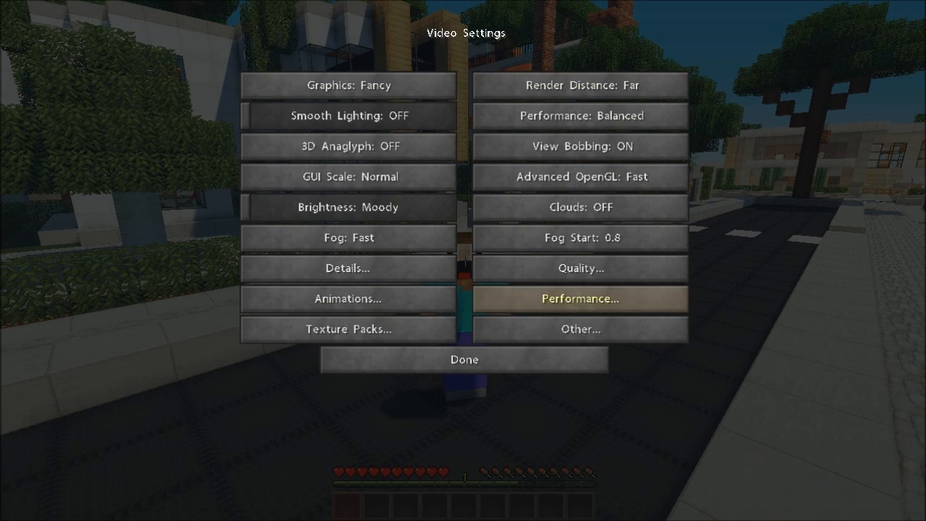
{"action": "mouse_move", "coordinate": [348, 330]}
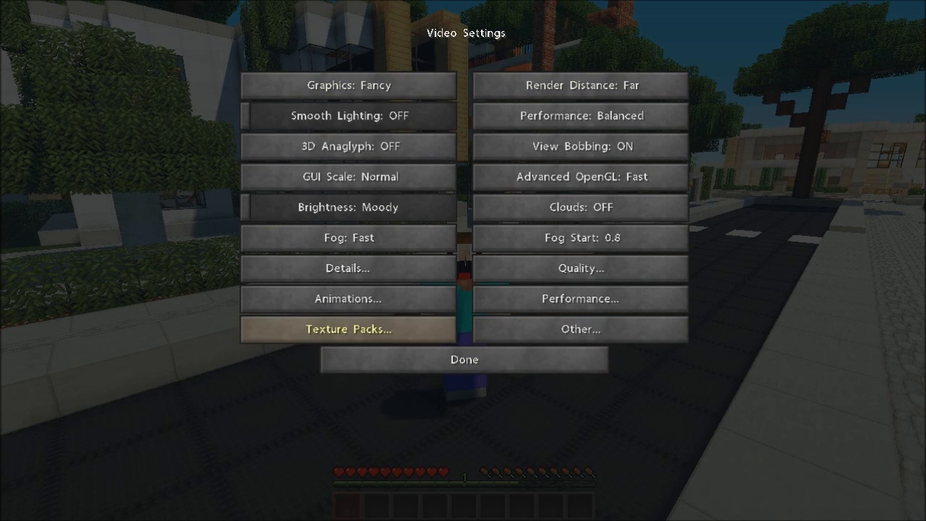
Set Graphics Fast, Render Distance Normal, Performance Max FPS, and review the Performance sub-settings
{"action": "left_click", "coordinate": [347, 84]}
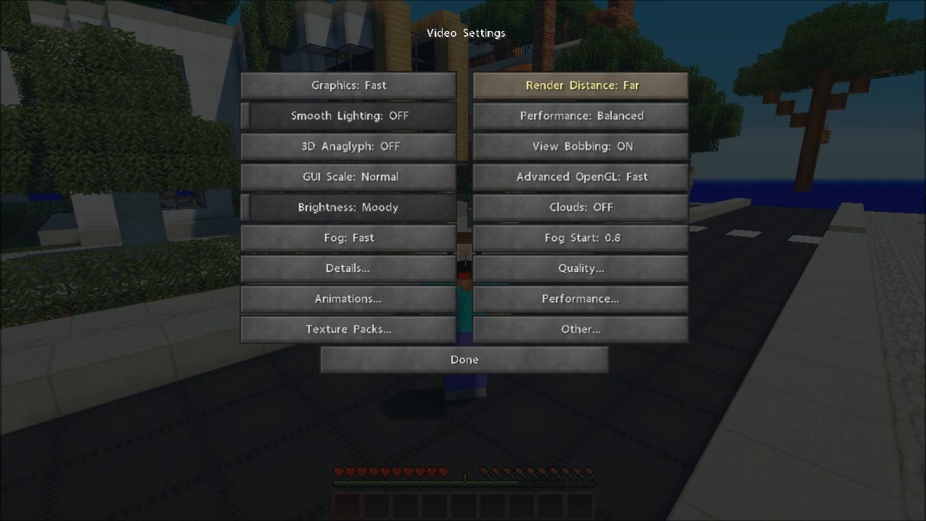
{"action": "left_click", "coordinate": [581, 84]}
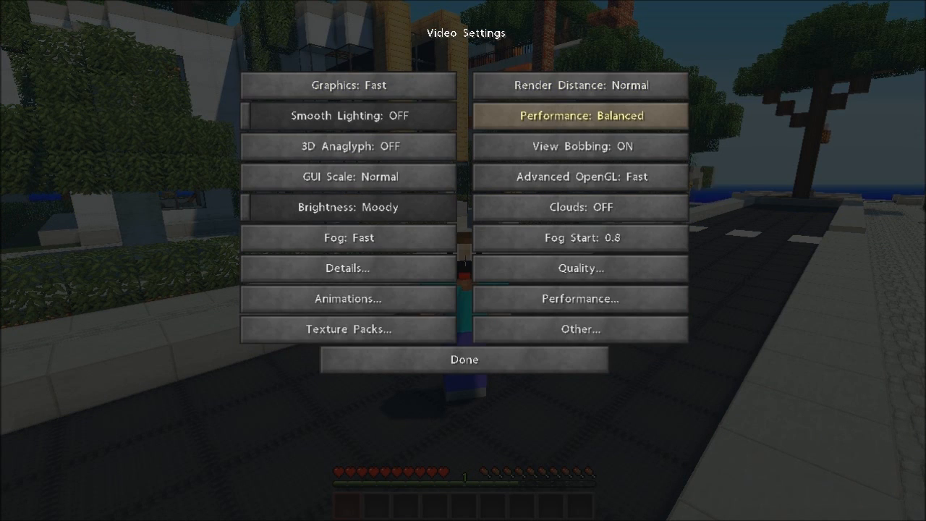
{"action": "left_click", "coordinate": [579, 116]}
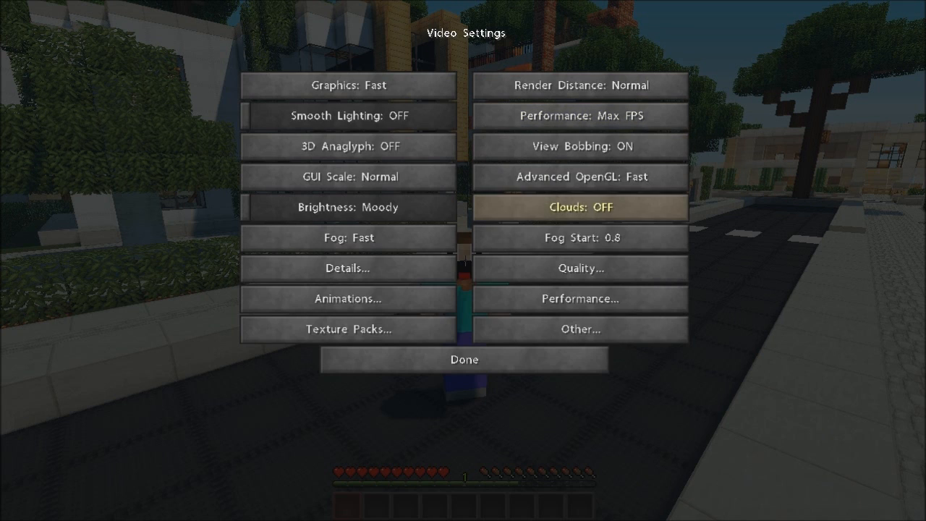
{"action": "mouse_move", "coordinate": [578, 176]}
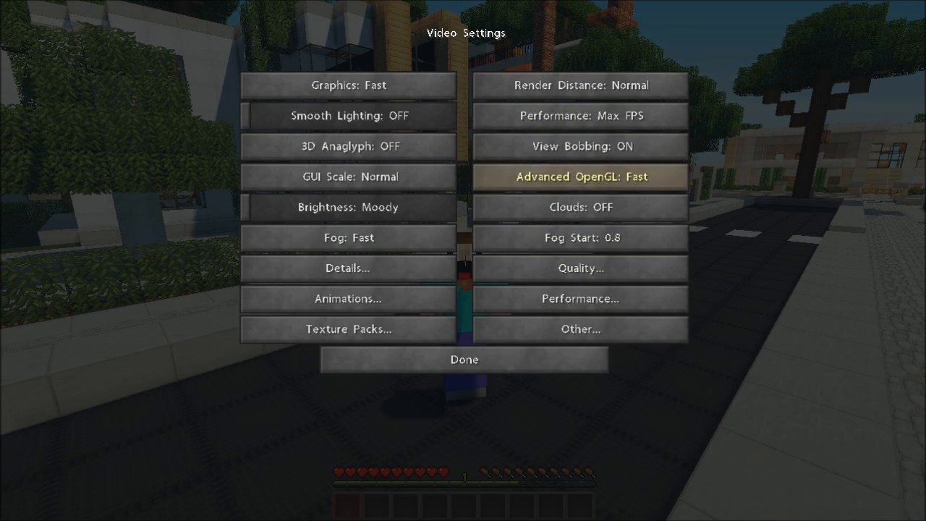
{"action": "mouse_move", "coordinate": [579, 298]}
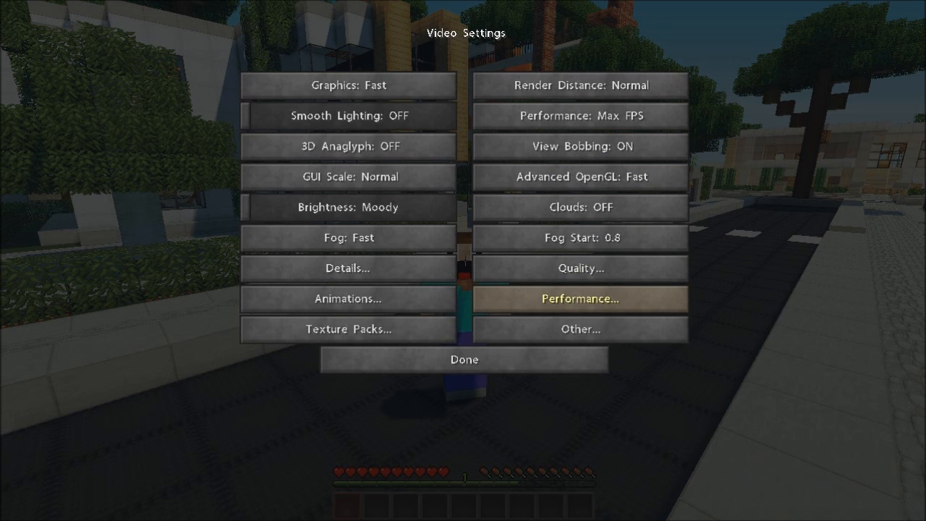
{"action": "left_click", "coordinate": [579, 299]}
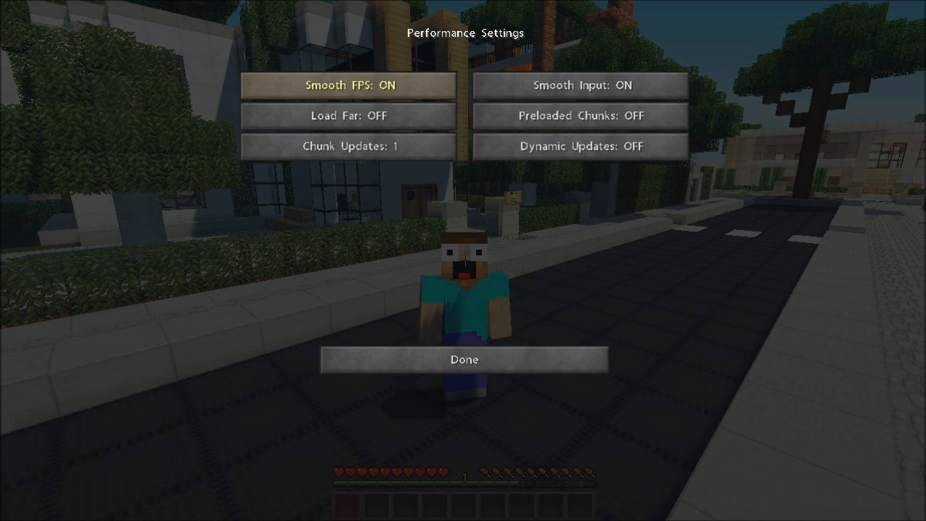
{"action": "left_click", "coordinate": [463, 359]}
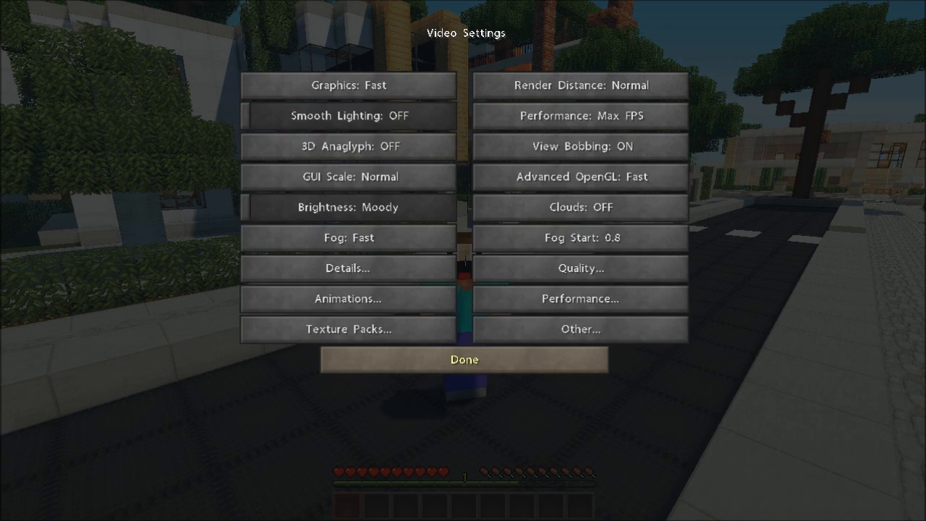
Pass through the Details settings, then switch to the default lower-resolution texture pack
{"action": "left_click", "coordinate": [348, 268]}
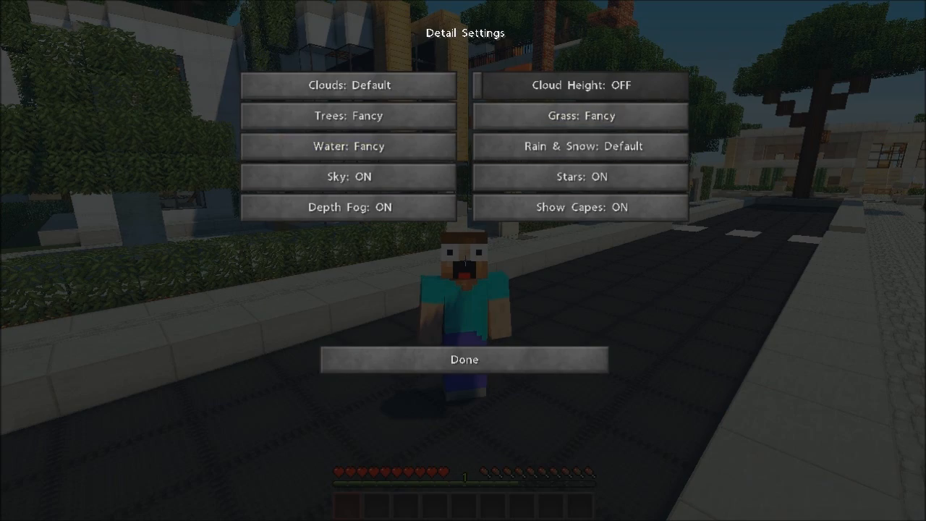
{"action": "left_click", "coordinate": [464, 359]}
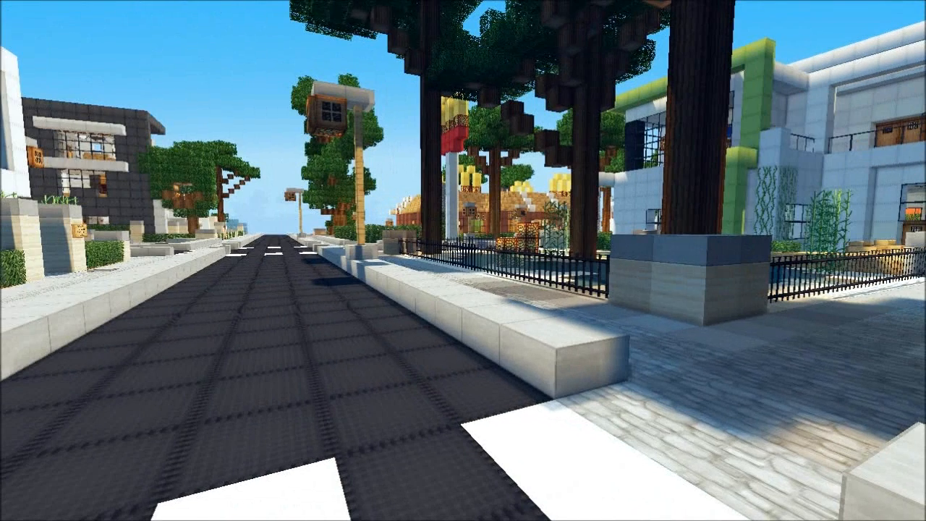
{"action": "key", "text": "Escape"}
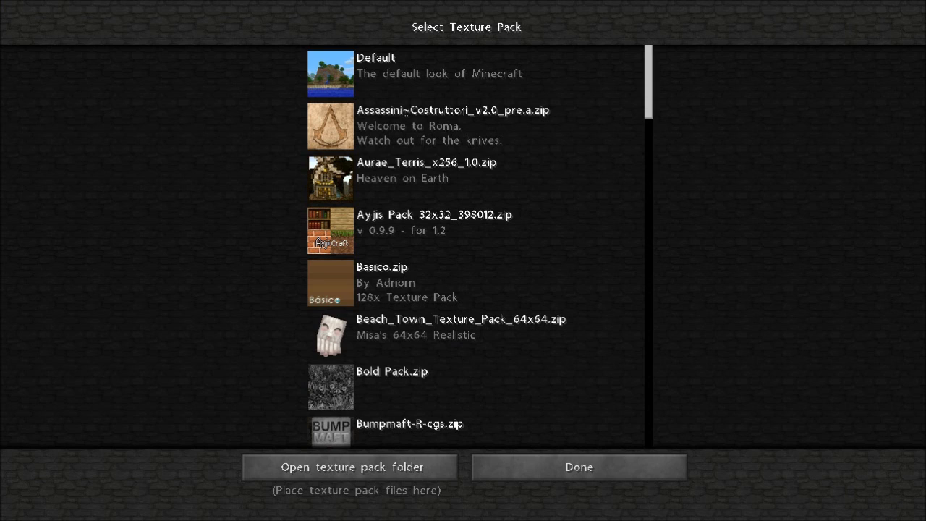
{"action": "left_click", "coordinate": [579, 466]}
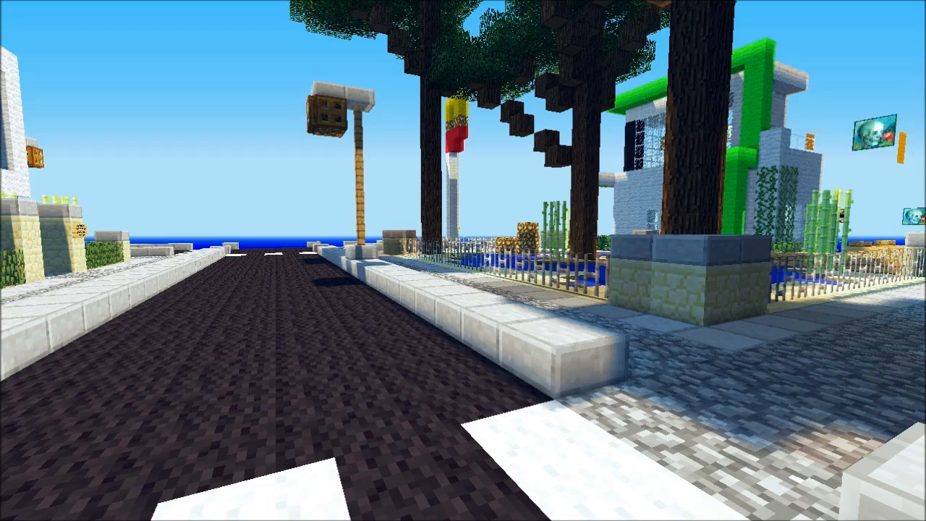